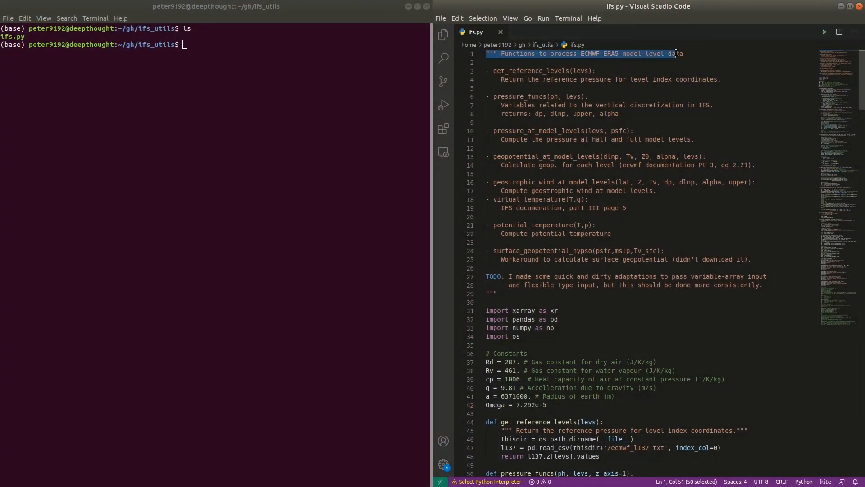
Step: Run flake8 on ifs.py and scroll through its long list of style warnings
scroll(down, 3)
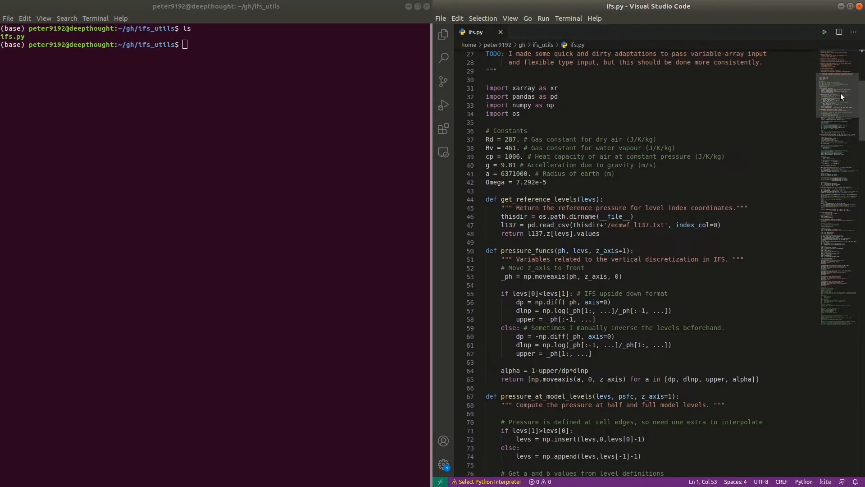
scroll(down, 3)
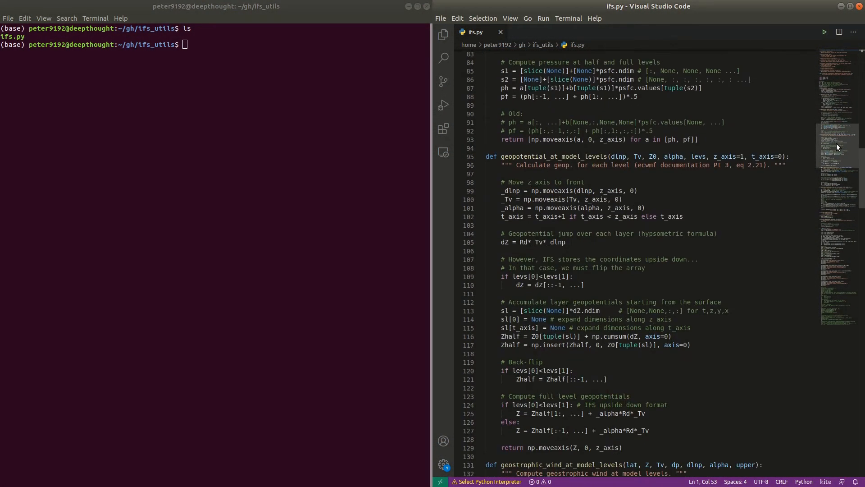
scroll(down, 3)
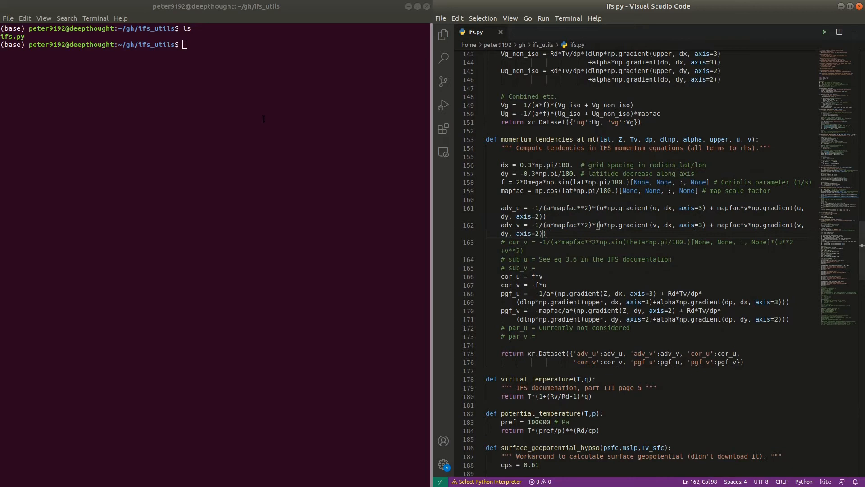
text(flake)
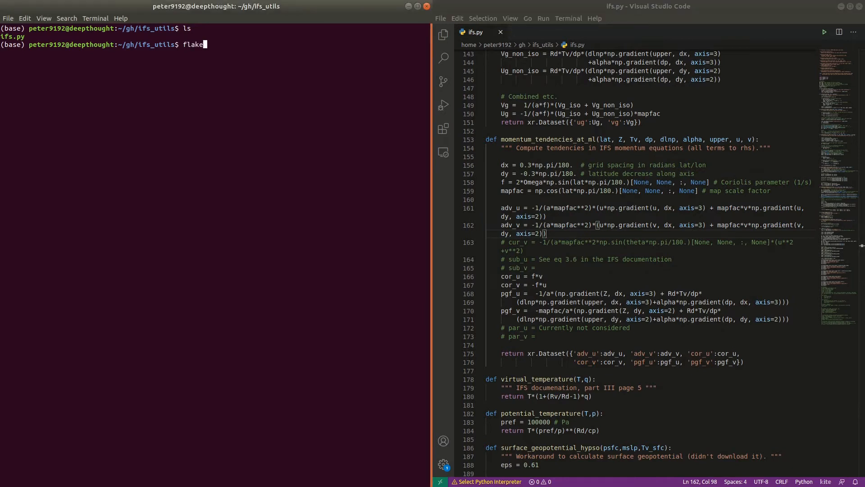
key(Return)
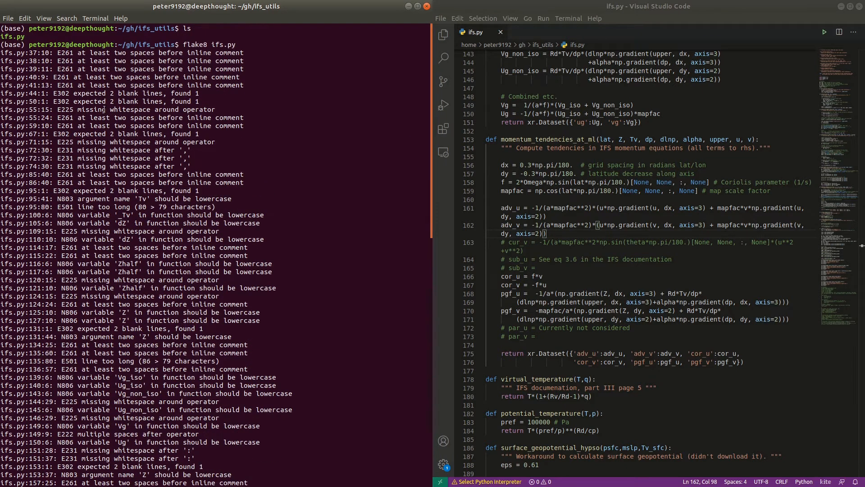
scroll(down, 3)
text(aut)
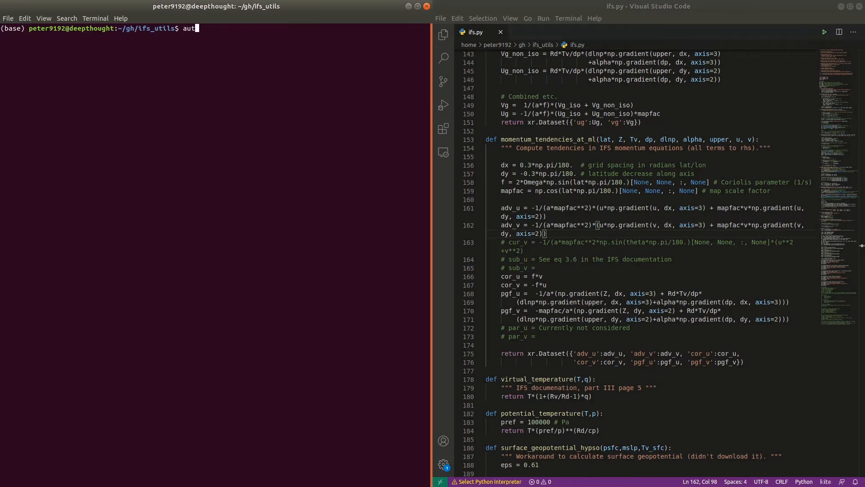
Step: Reformat ifs.py in place with autopep8 -i, then rerun flake8 to recheck it
text(opep8 ifs.py -i)
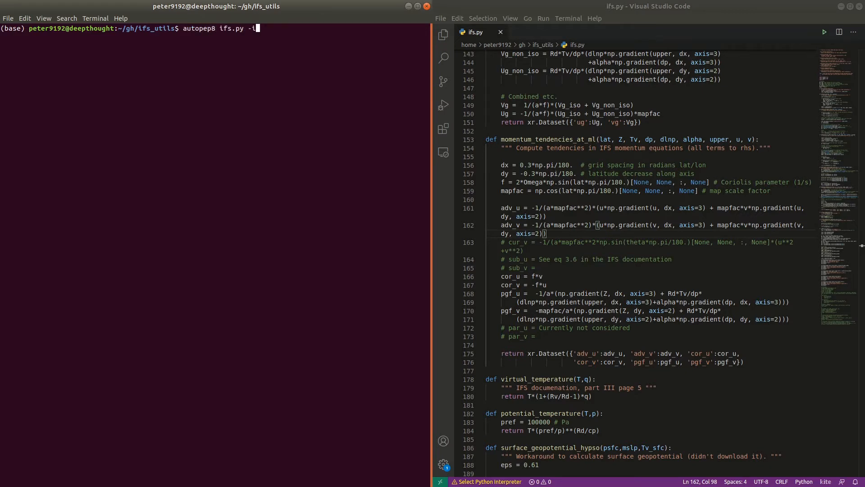
key(Return)
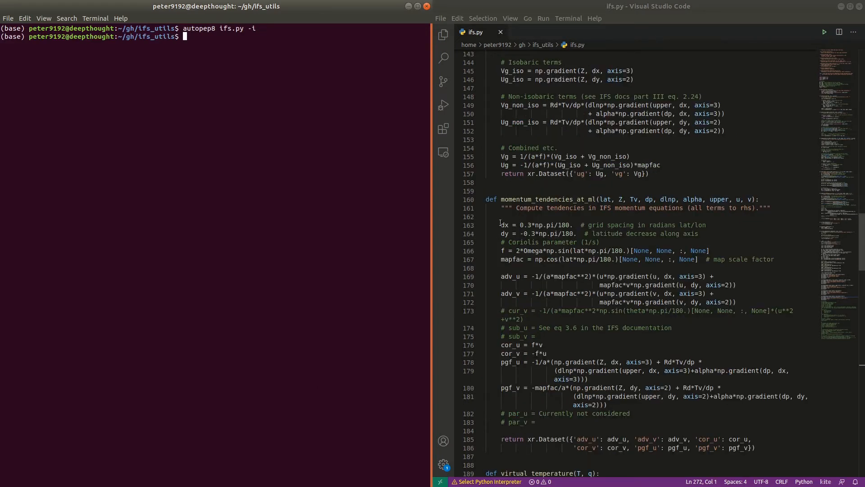
double_click(506, 276)
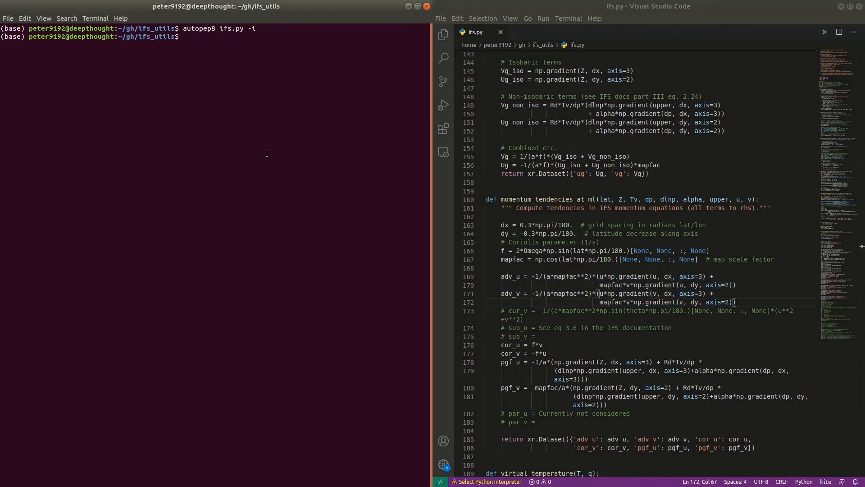
text(flek8)
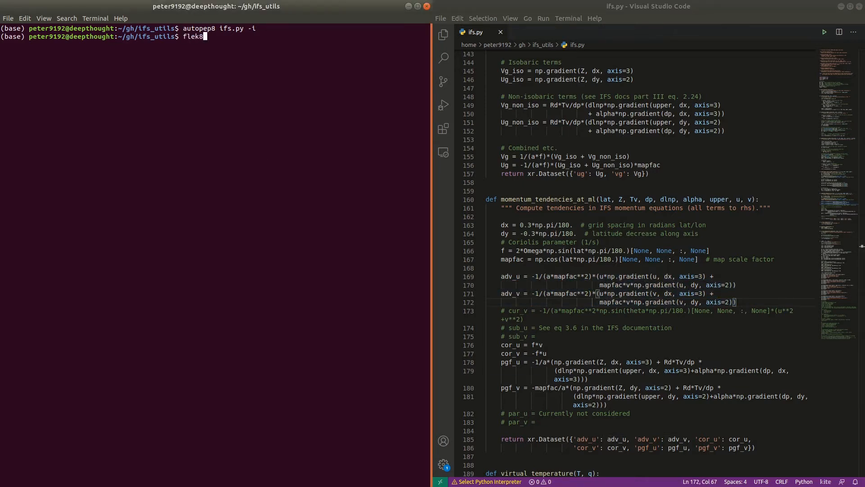
key(Return)
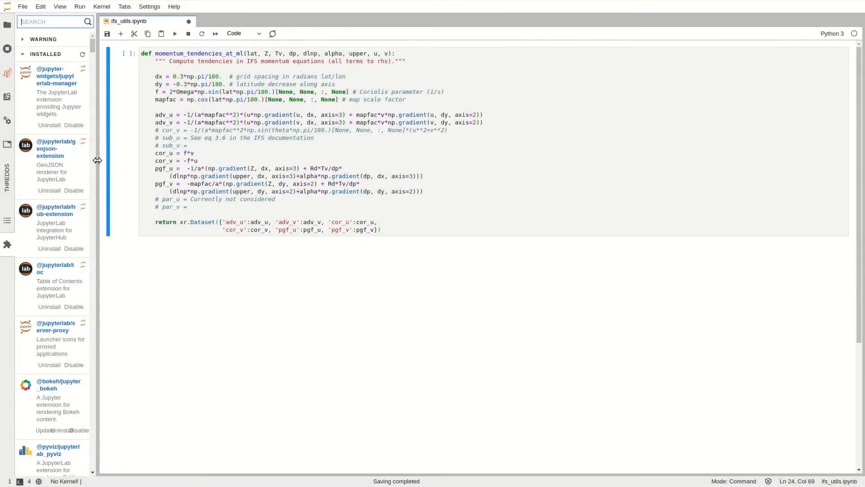
Step: Widen the extensions sidebar, then format the cell with autopep8, Black, and finally YAPF
drag(98, 160, 184, 160)
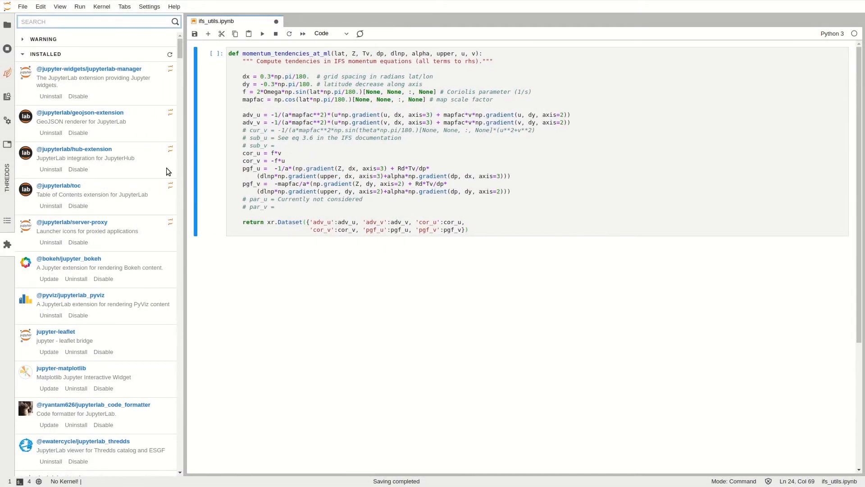
scroll(down, 3)
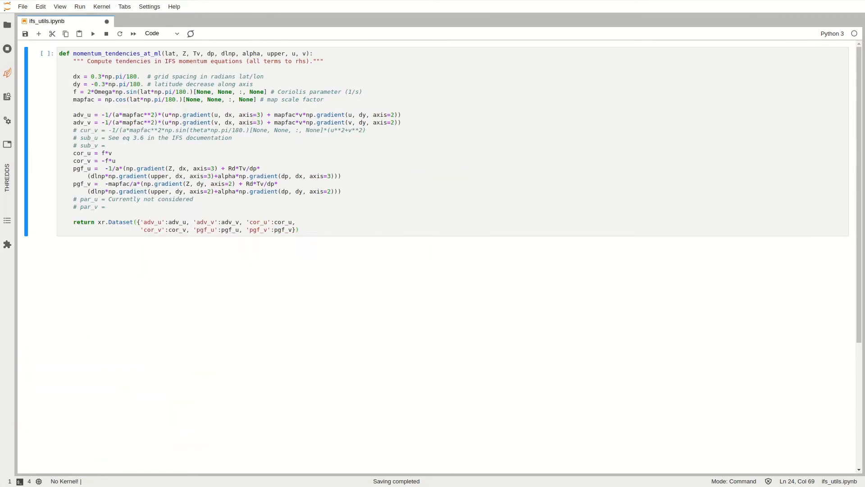
click(40, 6)
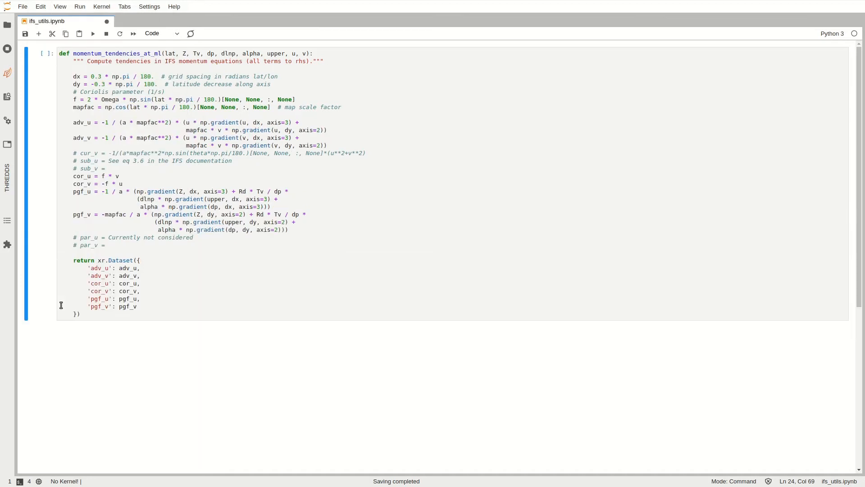
click(40, 6)
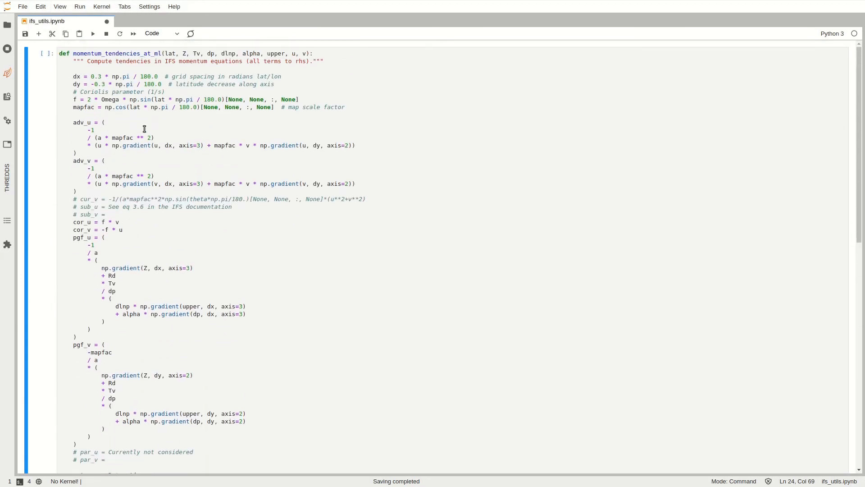
click(39, 6)
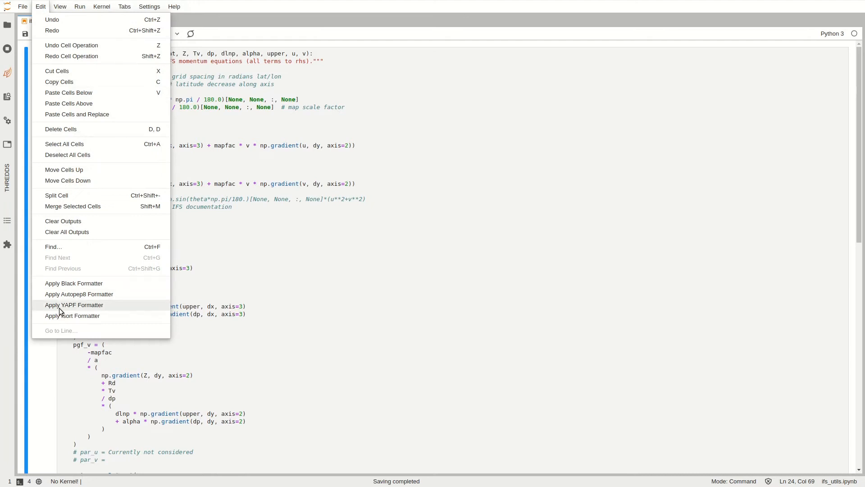
click(74, 304)
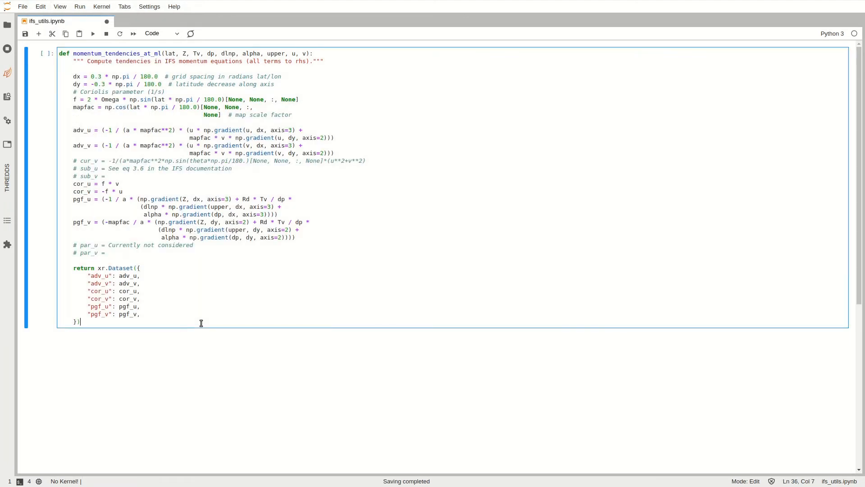
mouse_move(272, 241)
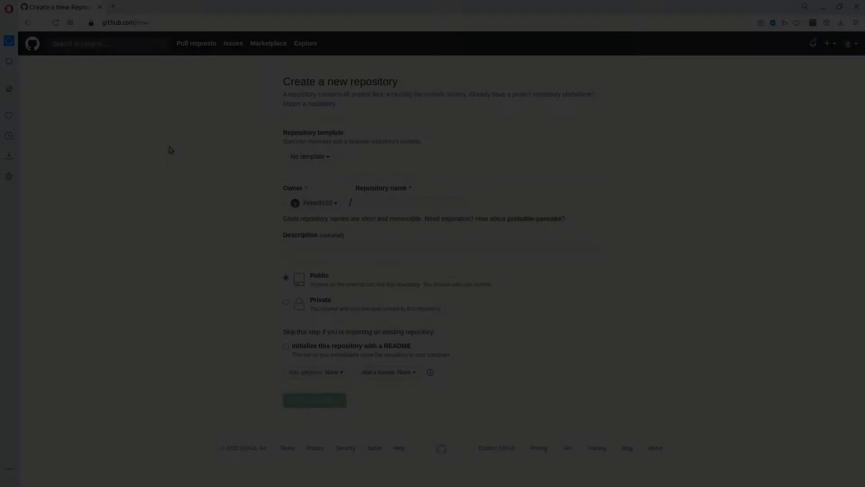
Step: Create repository ifs_utils, 'utilities for working with IFS model data', with README and Apache 2.0
text(ifs_utils)
text(Python i)
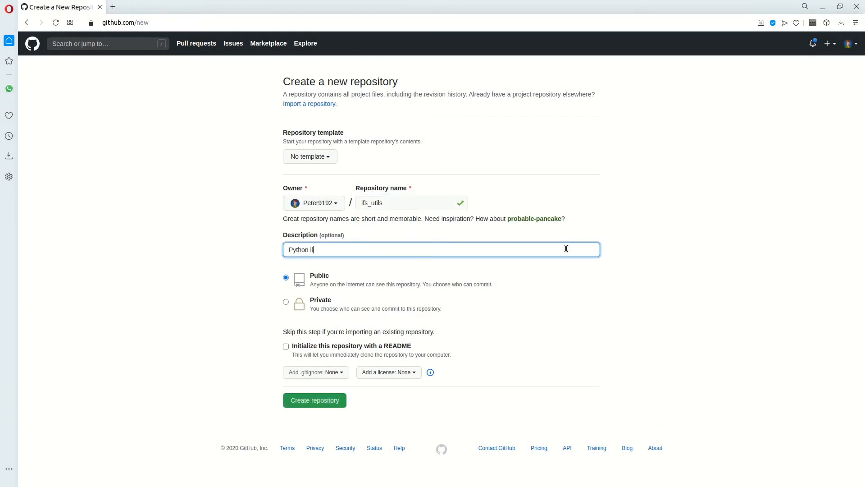
text(utilities for working with)
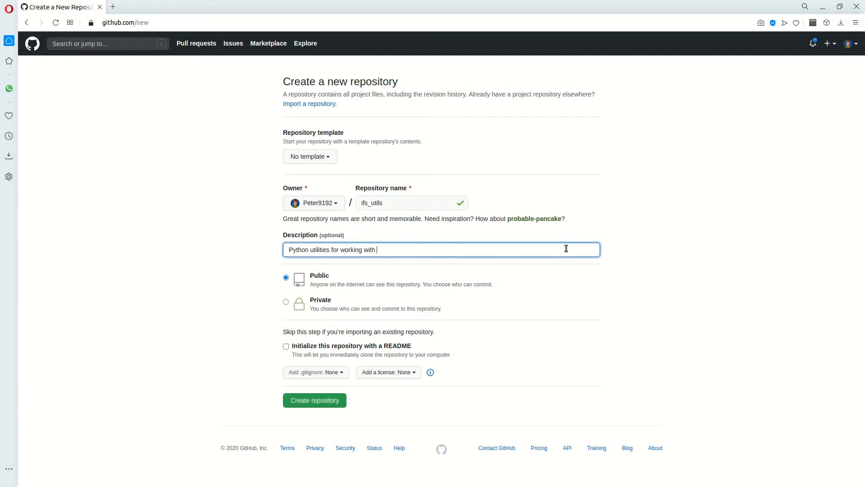
text(IFS model data)
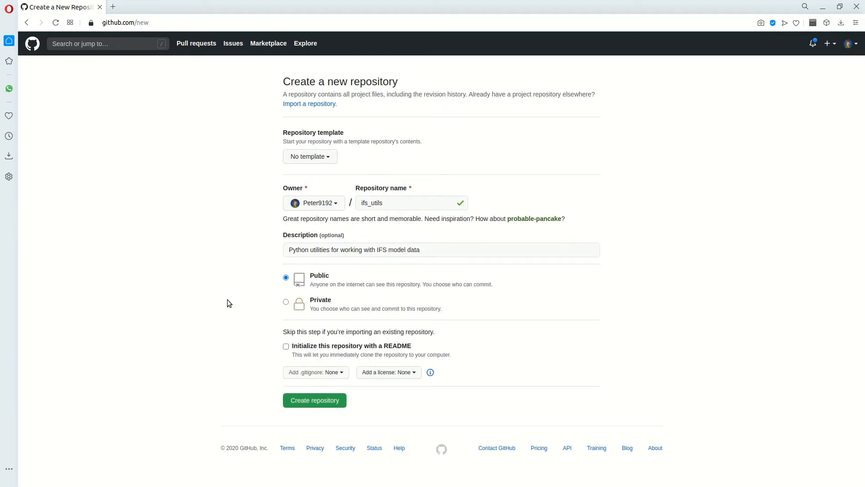
click(286, 346)
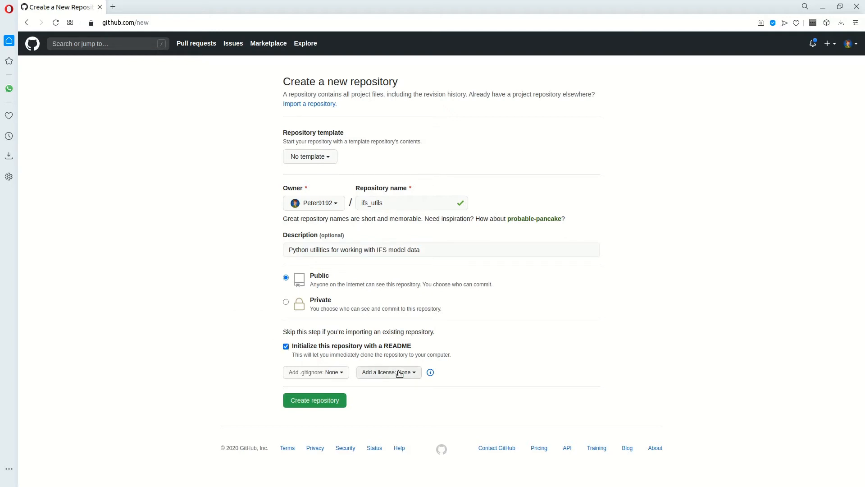
click(405, 372)
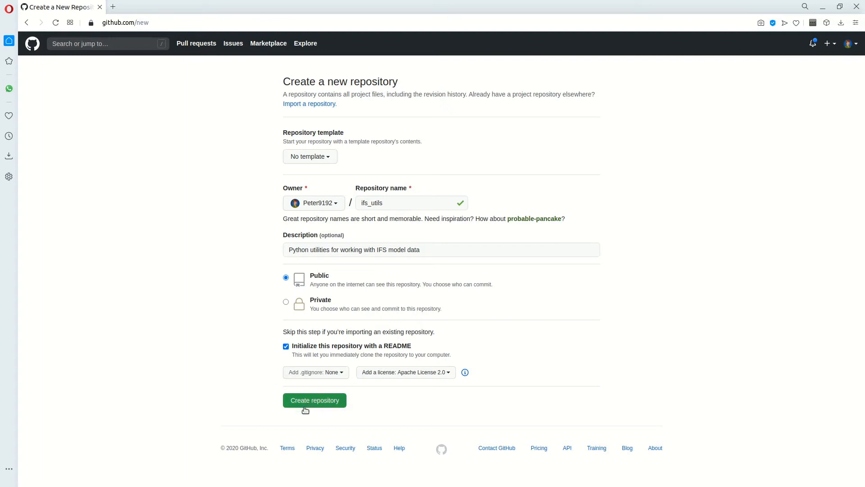
click(314, 400)
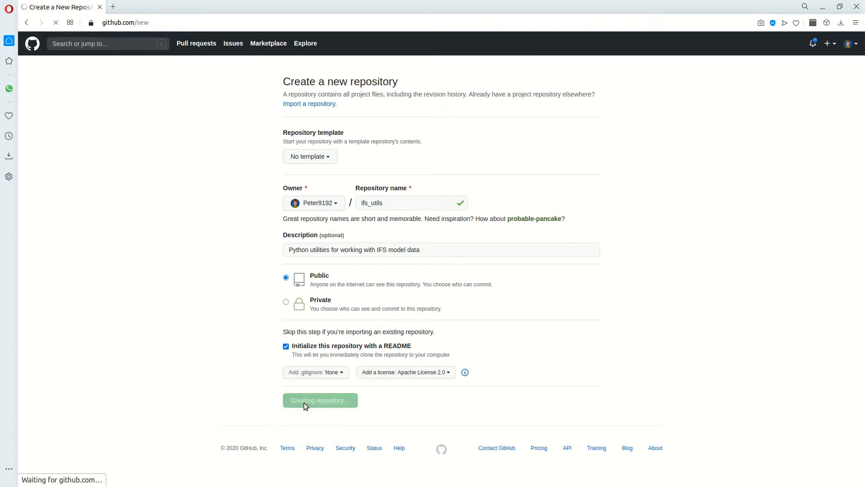
click(320, 400)
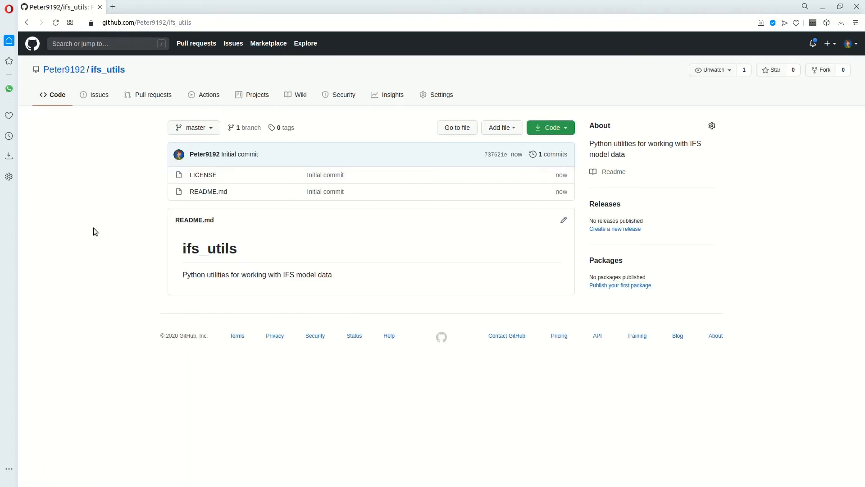
mouse_move(141, 254)
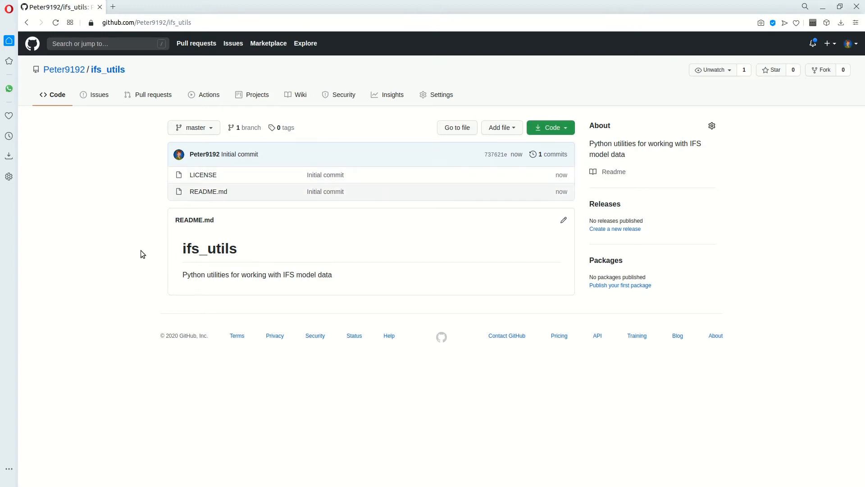
click(551, 128)
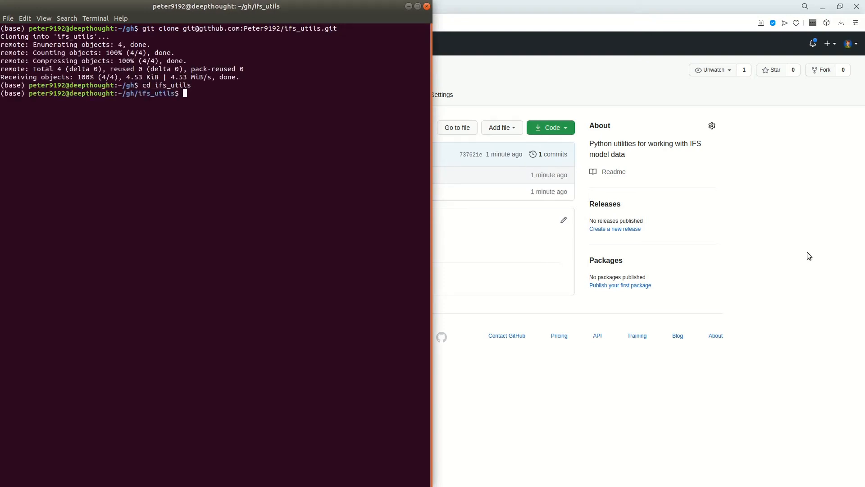
Step: Copy ifs.py into the cloned repository, check git status, and stage the file
text(cp ../)
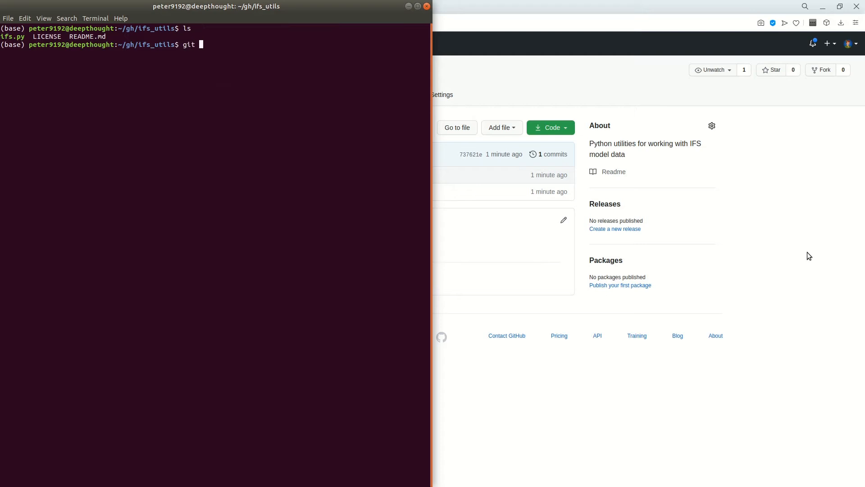
key(Return)
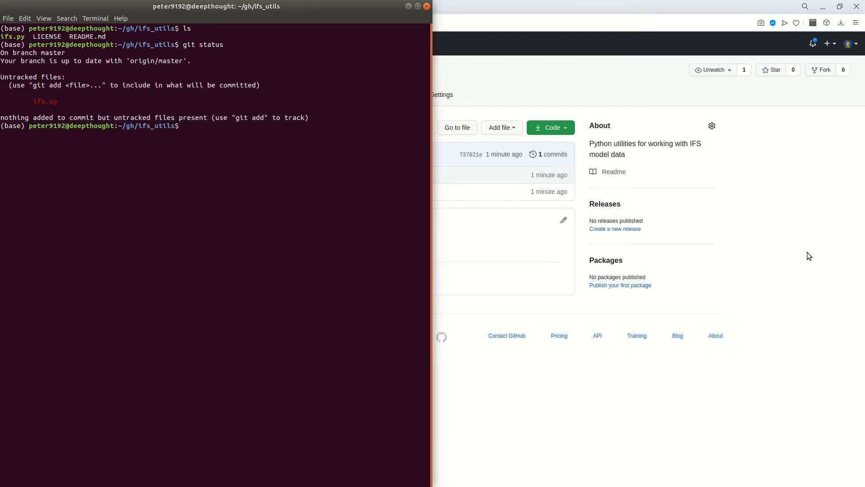
text(git add ifs.py)
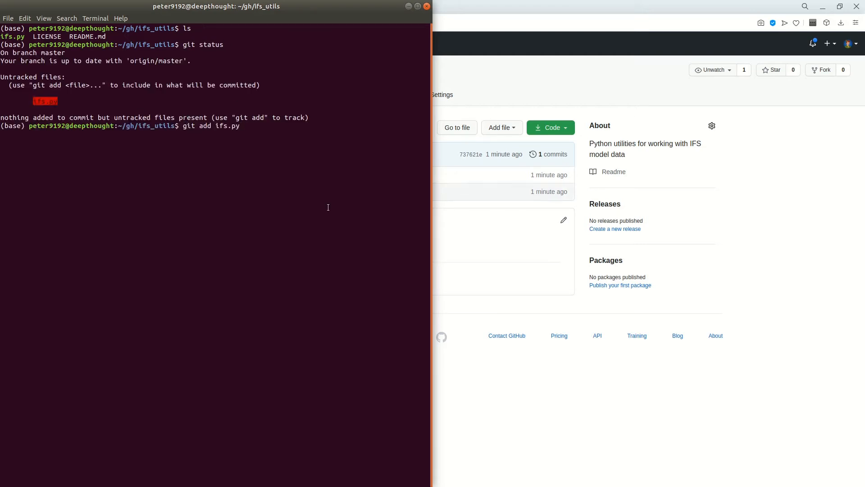
text(git status)
text(git commit)
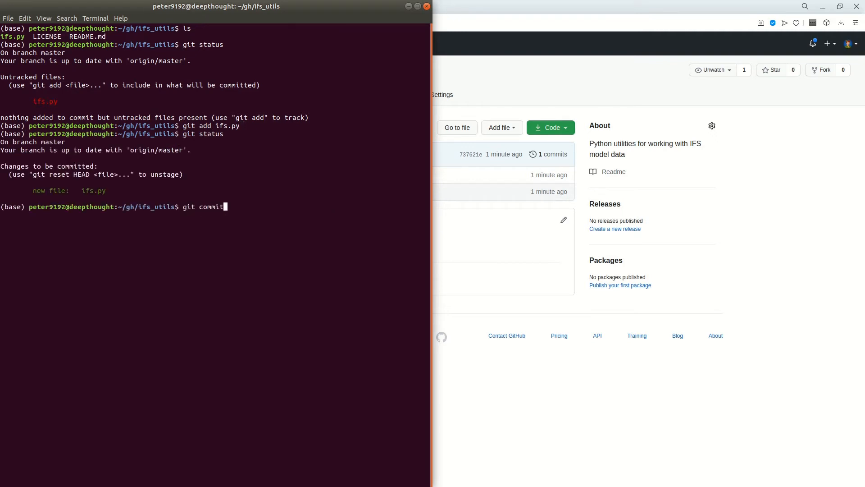
Step: Commit with message 'First commit of ifs script', push to master, and refresh the GitHub page
text(-m "F)
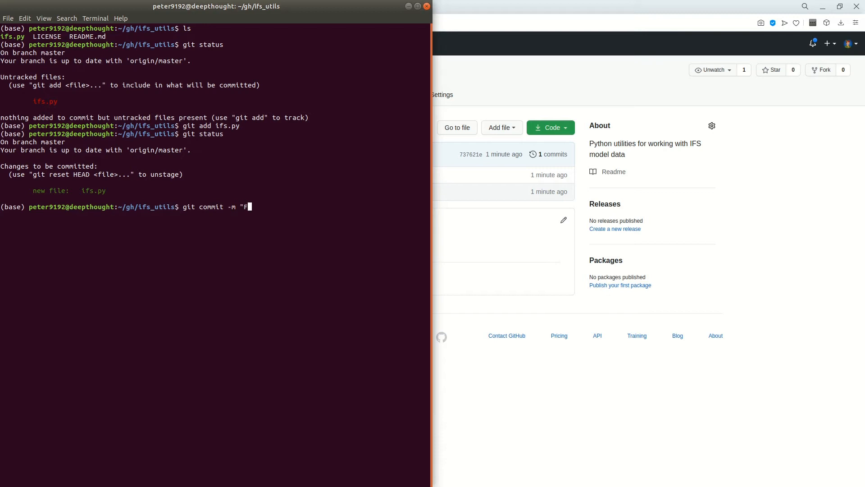
text(irst commit of ifs script)
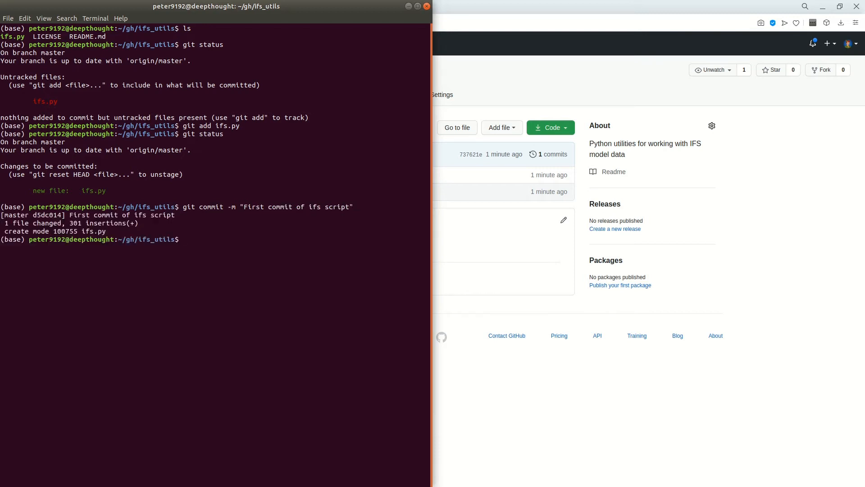
text(git push)
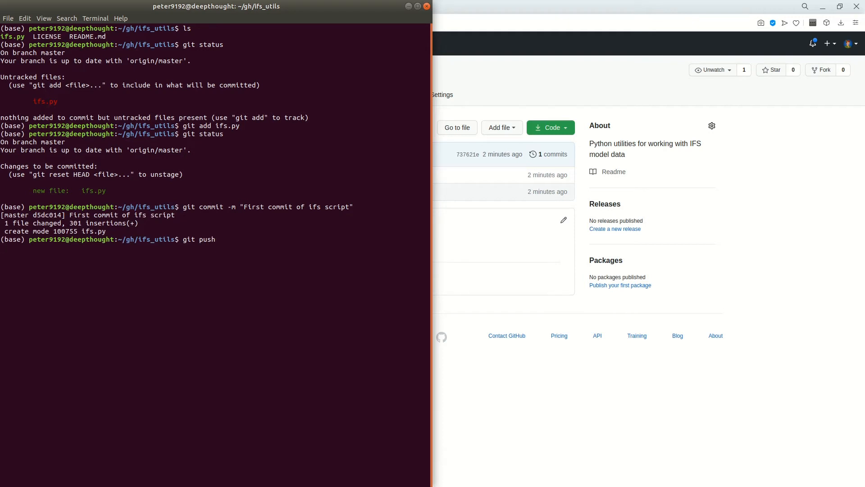
key(Return)
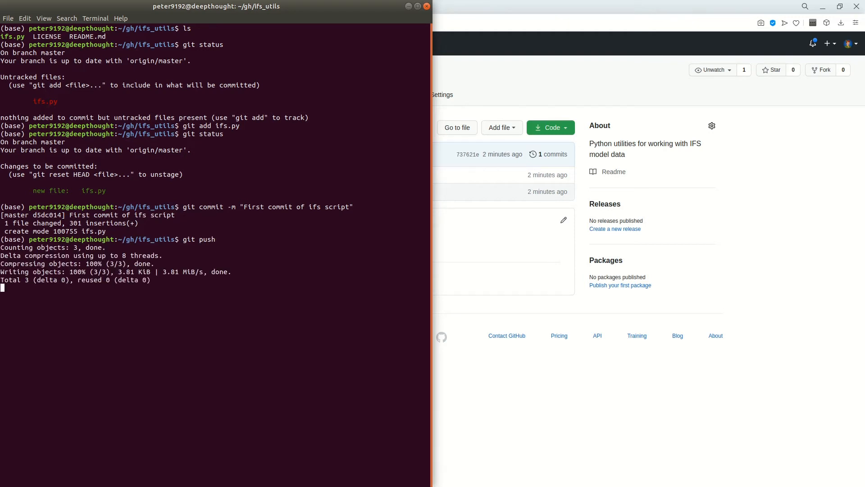
key(Return)
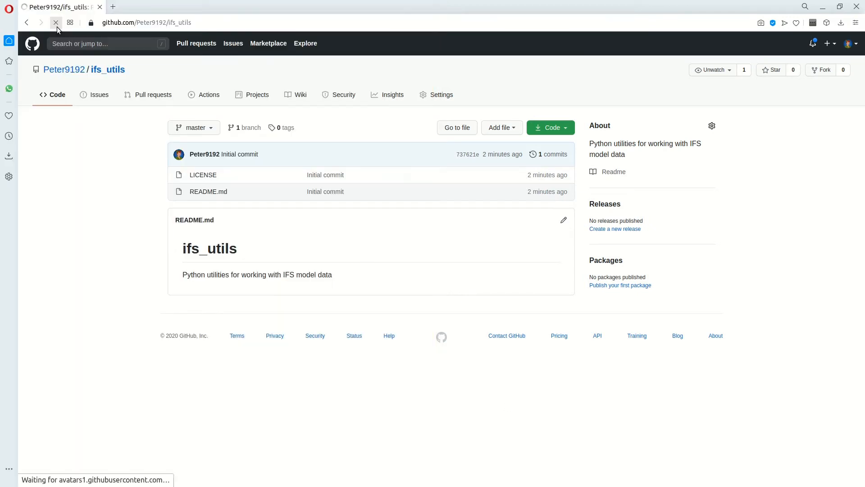
click(55, 23)
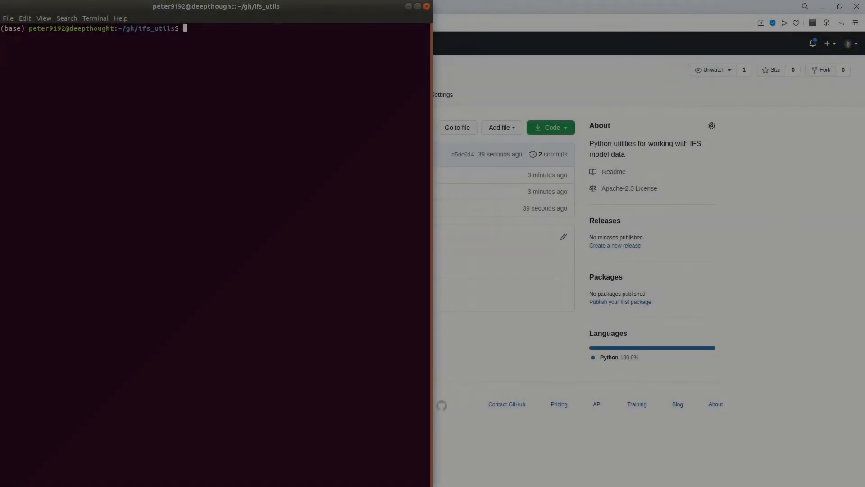
Step: Reformat ifs.py with yapf -i, confirm it is modified, and create the clean_code branch
text(yapf -i ifs.py)
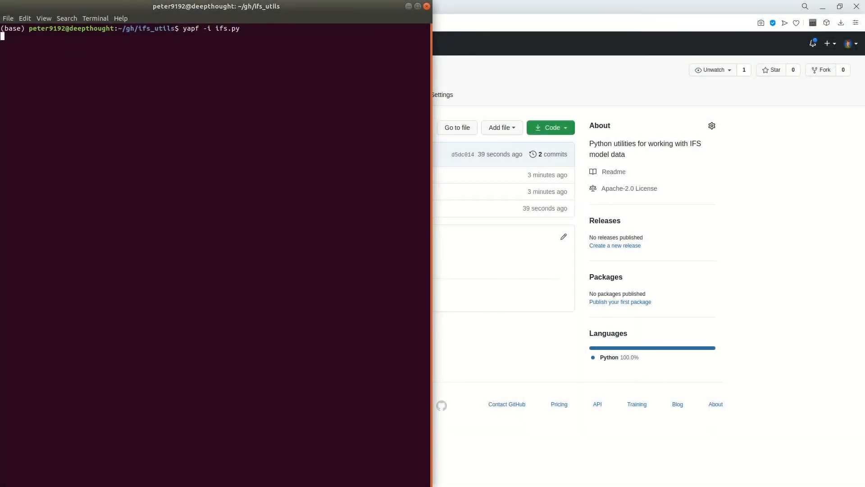
key(Return)
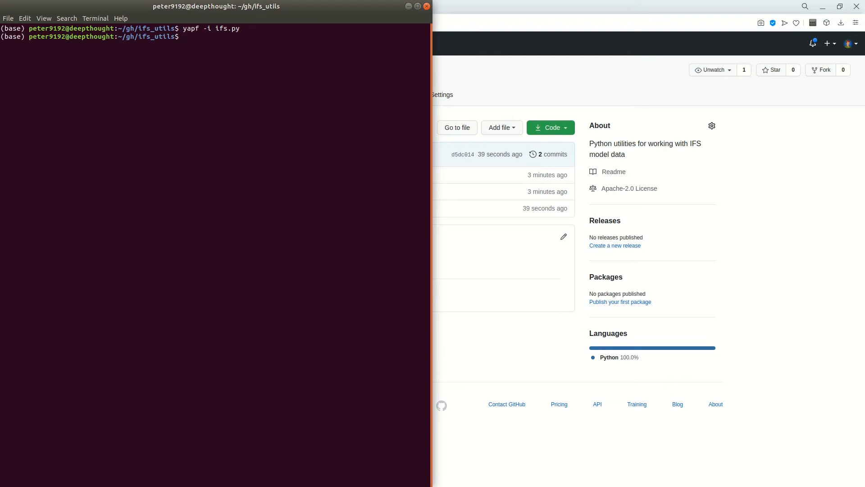
text(git status)
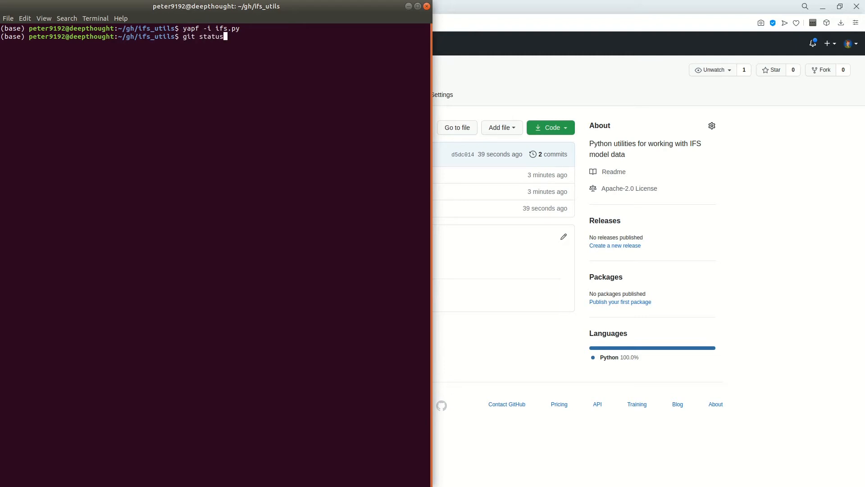
key(Return)
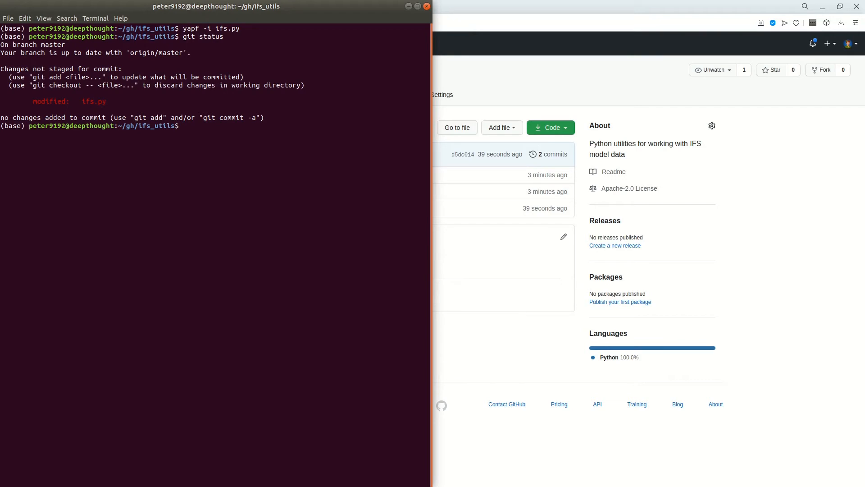
text(git checkout -b clean_code)
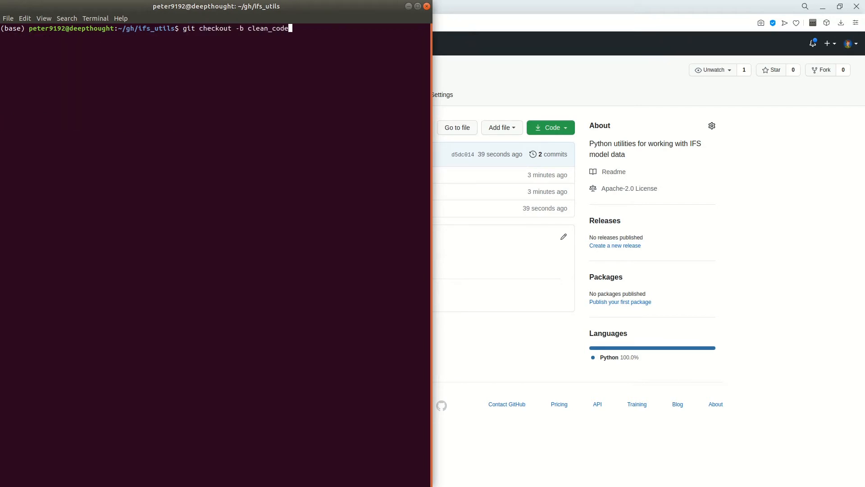
key(Return)
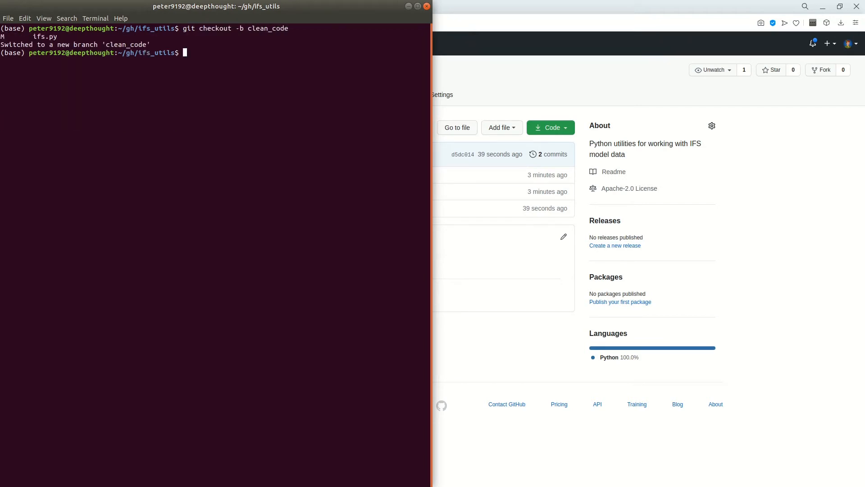
Step: Commit the change as 'Apply yapf code formatter' and push clean_code to origin
text(git status)
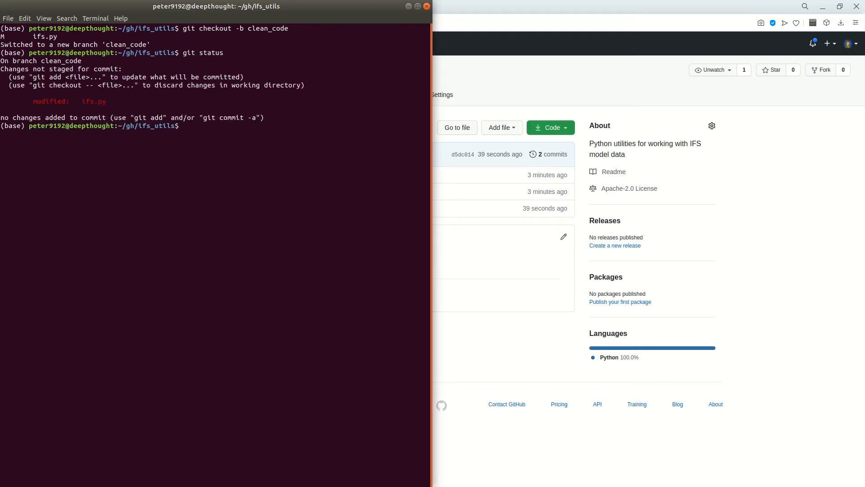
text(git commit -am)
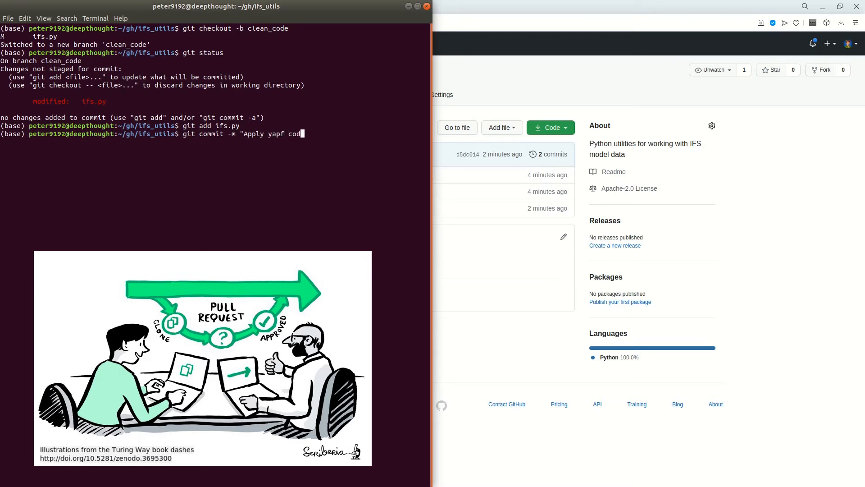
key(Return)
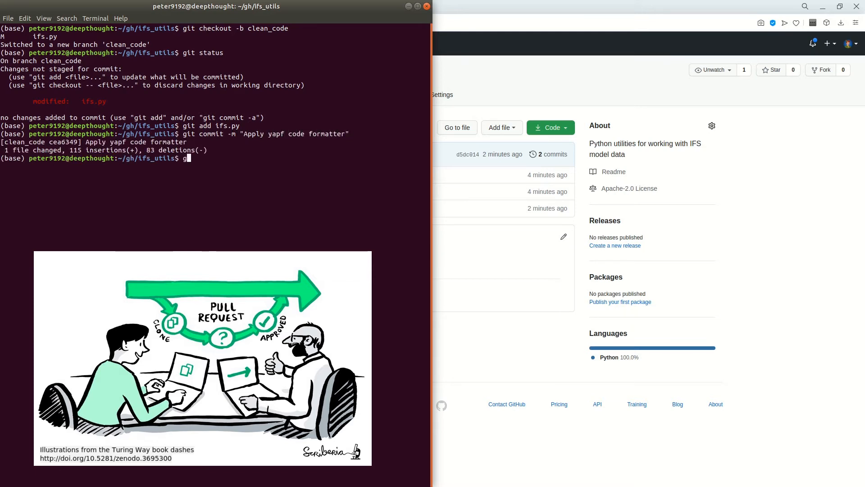
text(it push -u)
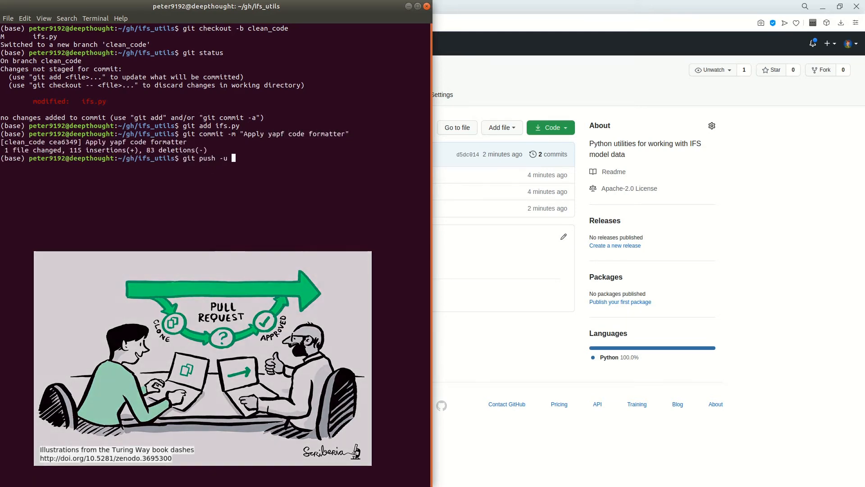
text(origin)
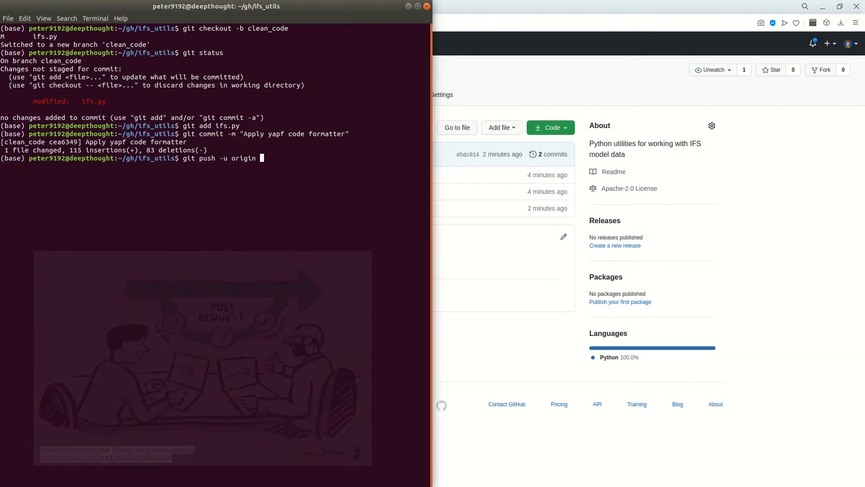
text(clean_code)
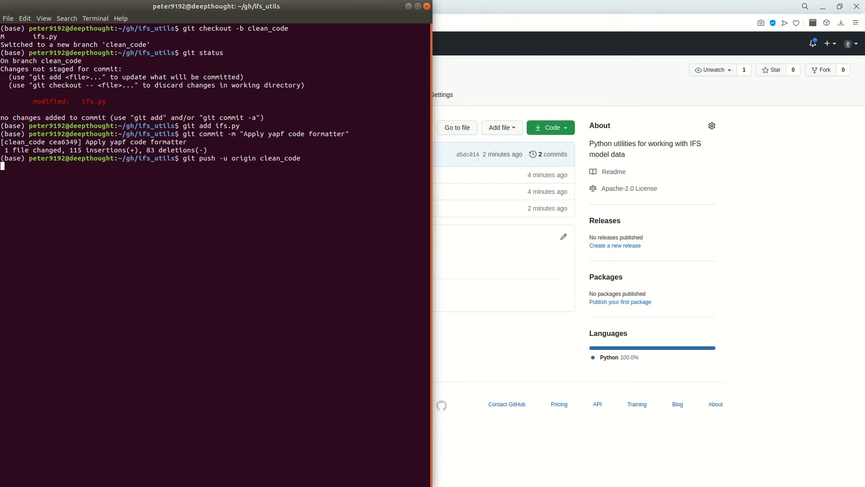
key(Return)
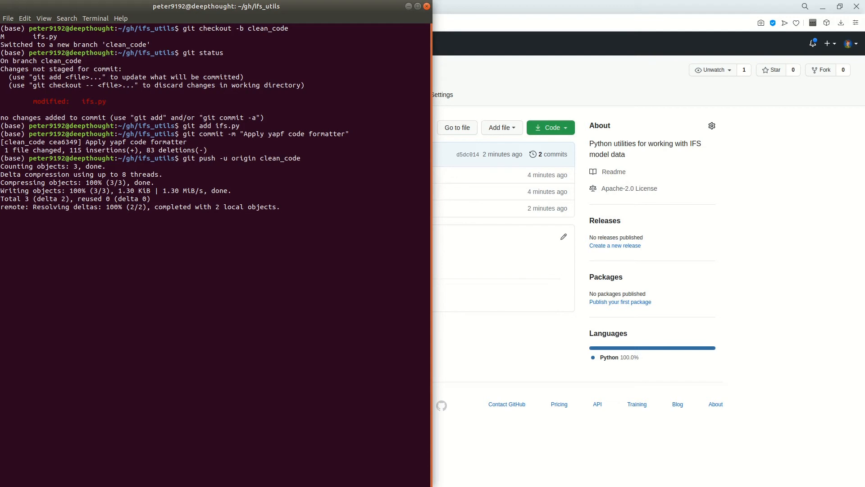
Step: Create pull request 'Apply yapf code formatter' from the clean_code compare page
key(Return)
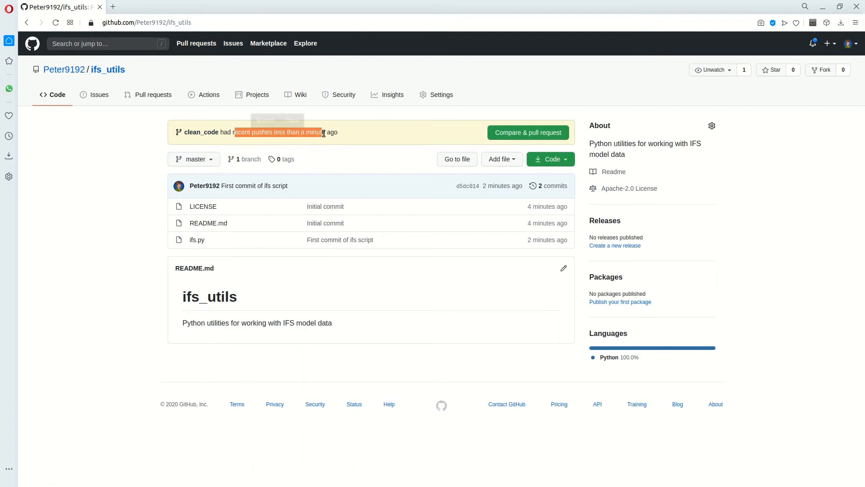
click(527, 132)
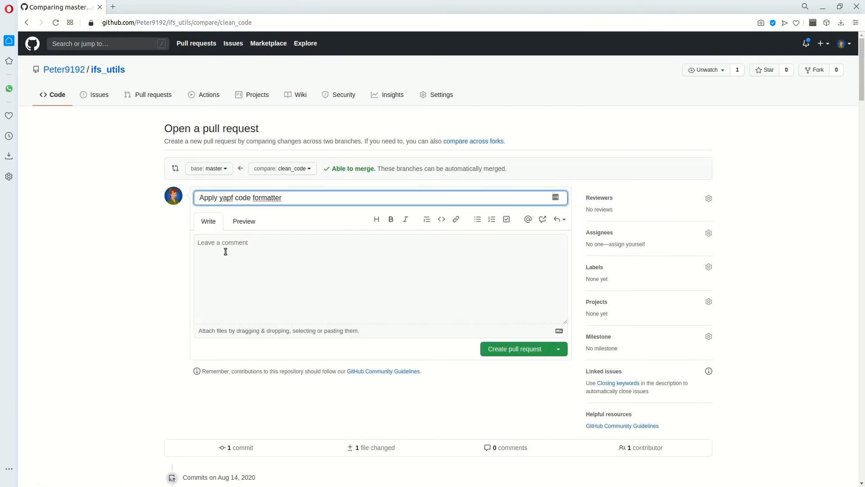
scroll(down, 3)
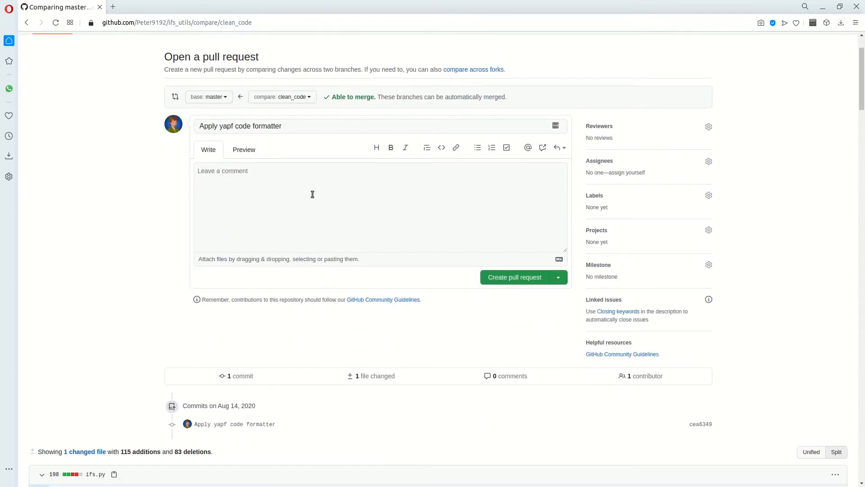
click(514, 276)
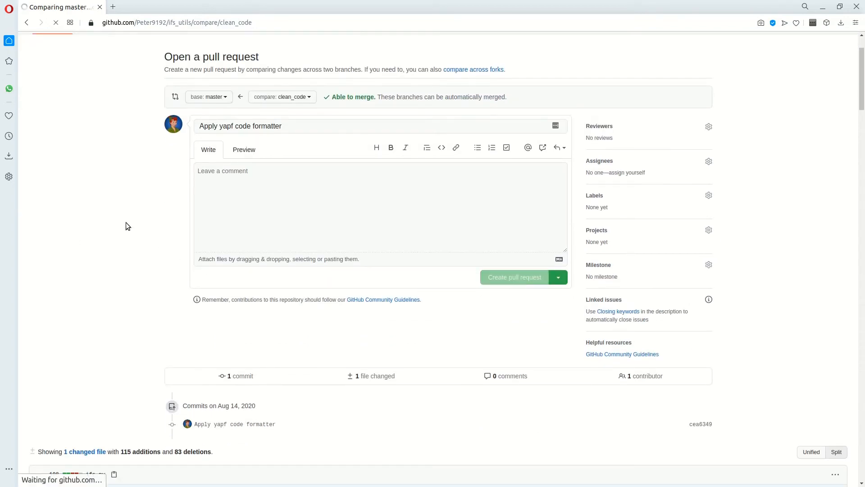
click(514, 277)
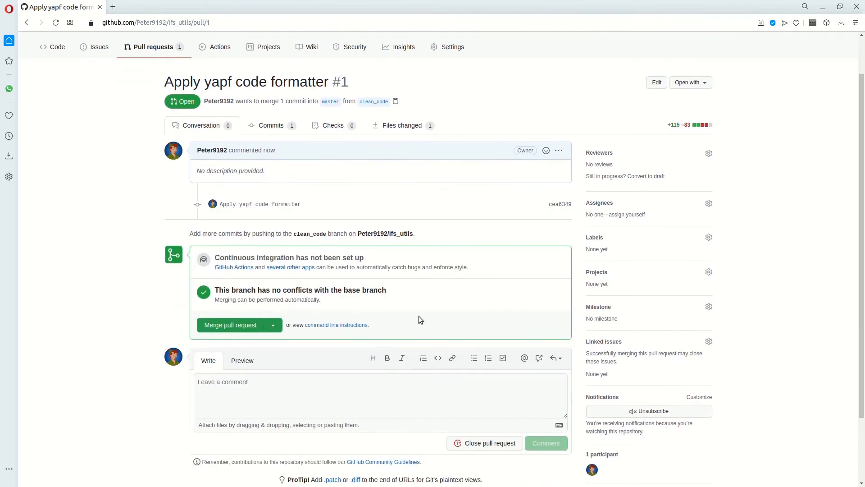
scroll(down, 3)
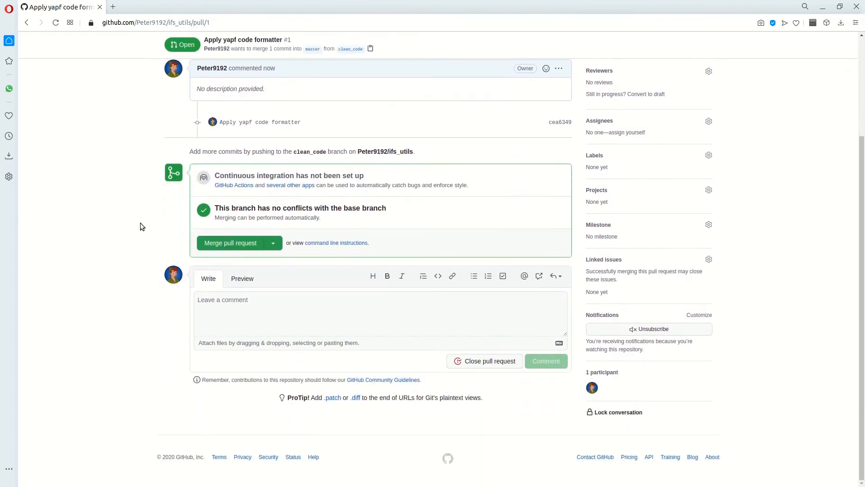
Step: Comment 'Are you sure this extra line is needed?' on line 44 and start a review
click(271, 173)
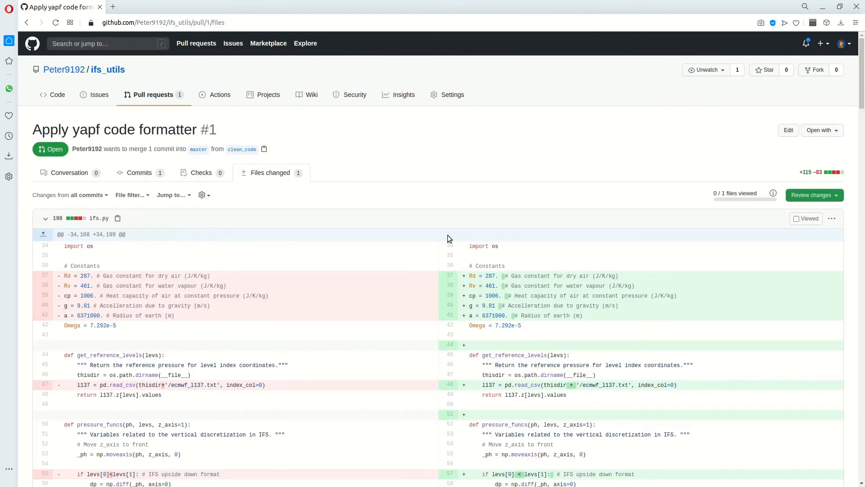
scroll(down, 3)
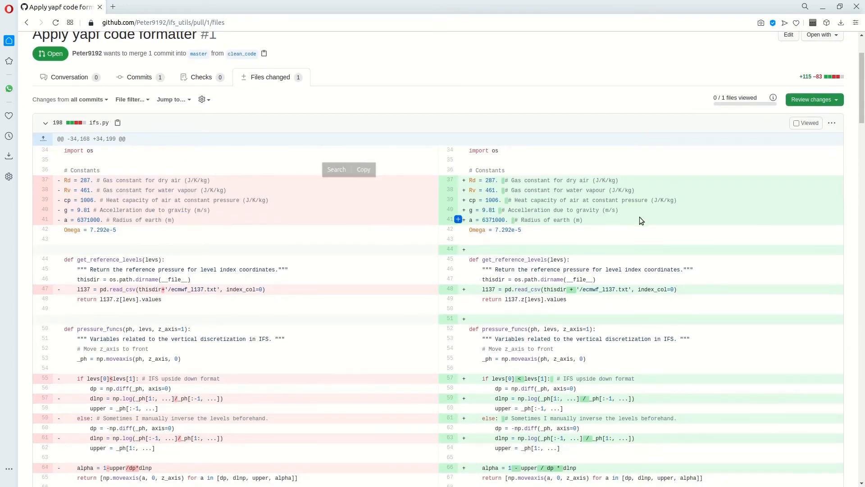
scroll(up, 3)
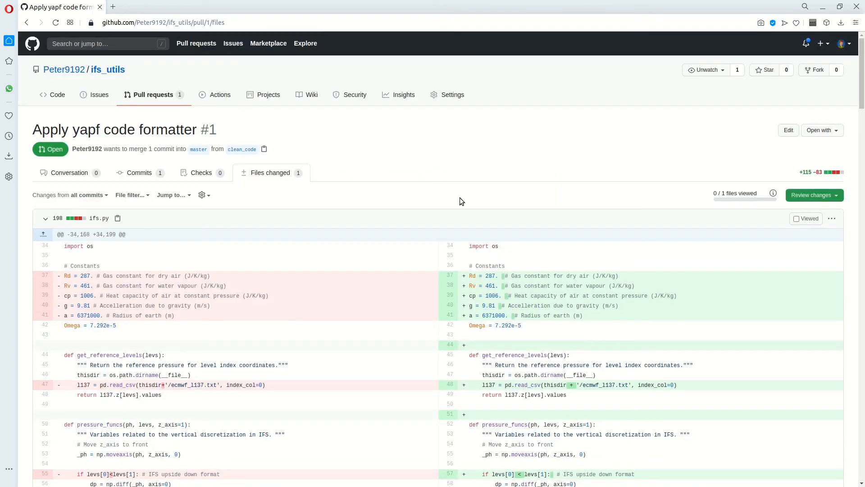
scroll(down, 3)
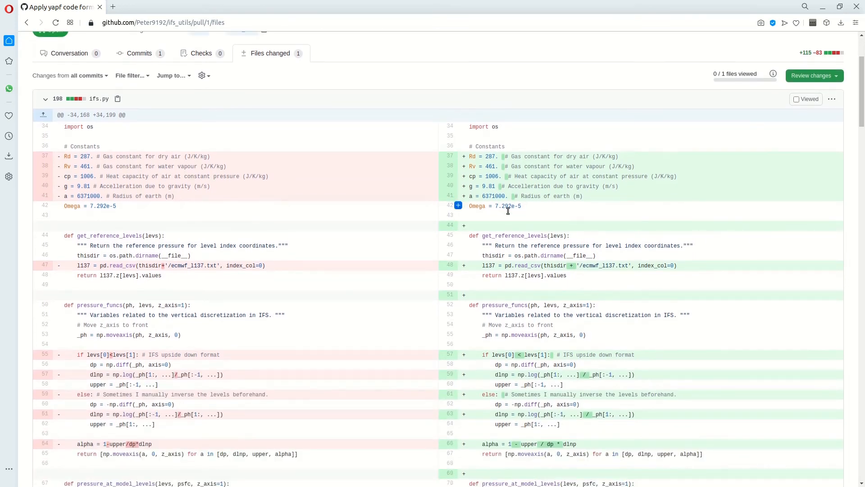
click(458, 225)
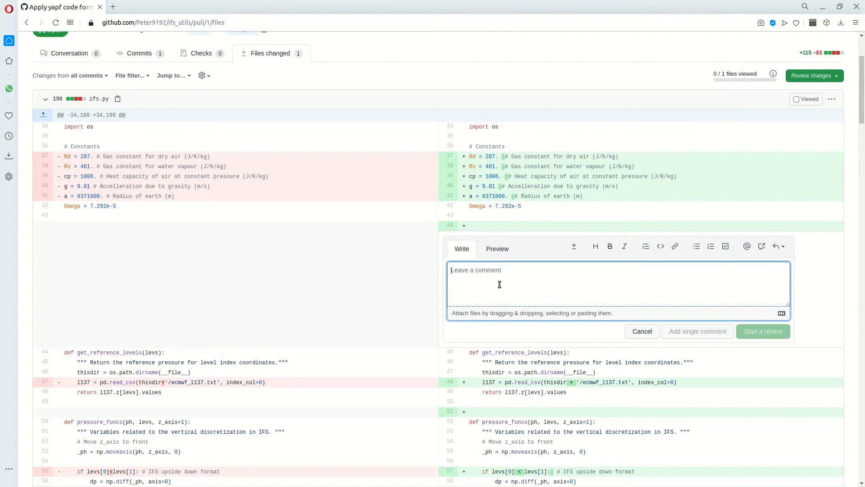
text(Are you sure this extra line is needed?)
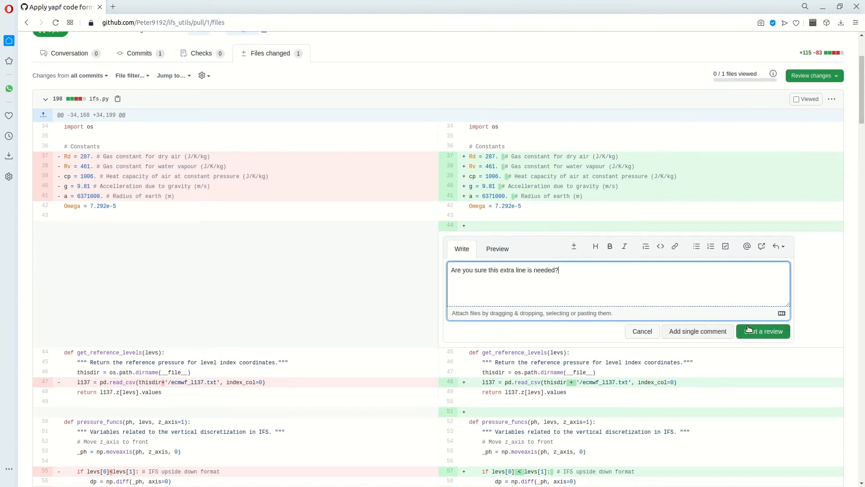
click(762, 331)
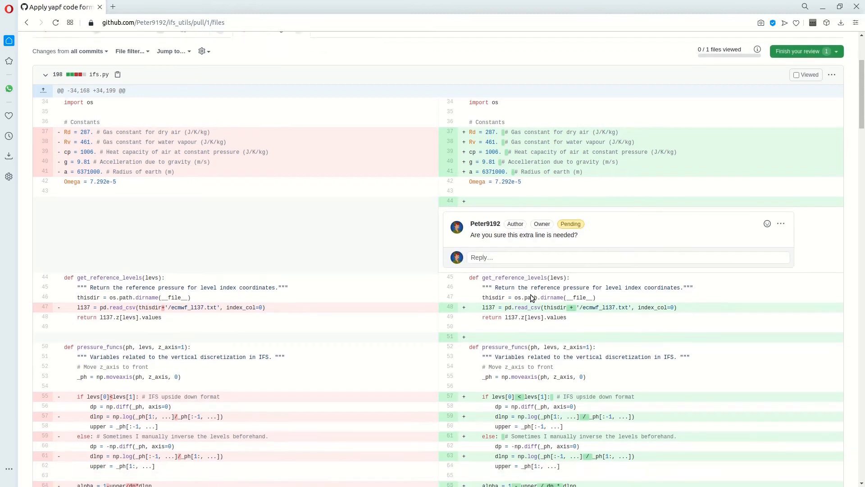
scroll(down, 3)
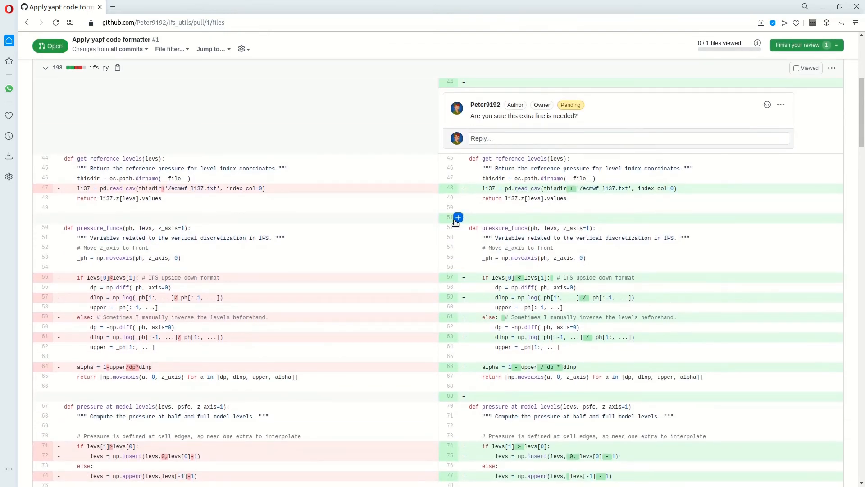
mouse_move(458, 277)
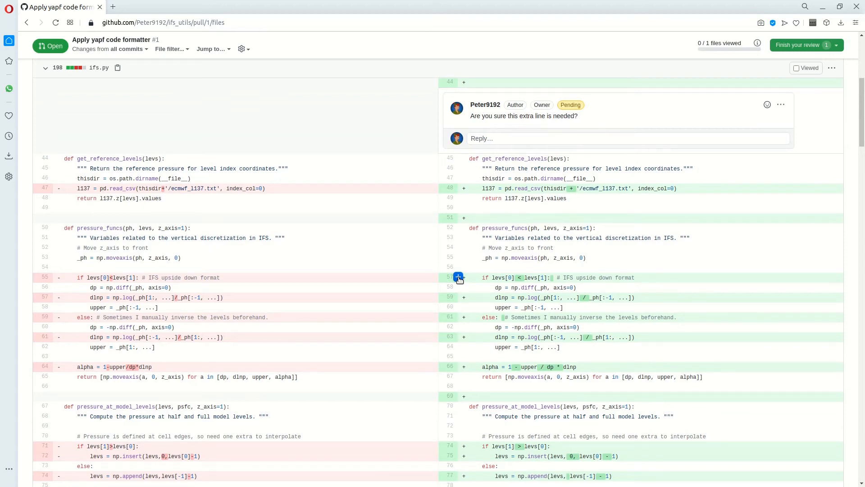
Step: On line 57, suggest removing '# IFS upside down format', noting the comment seems unnecessary
click(459, 277)
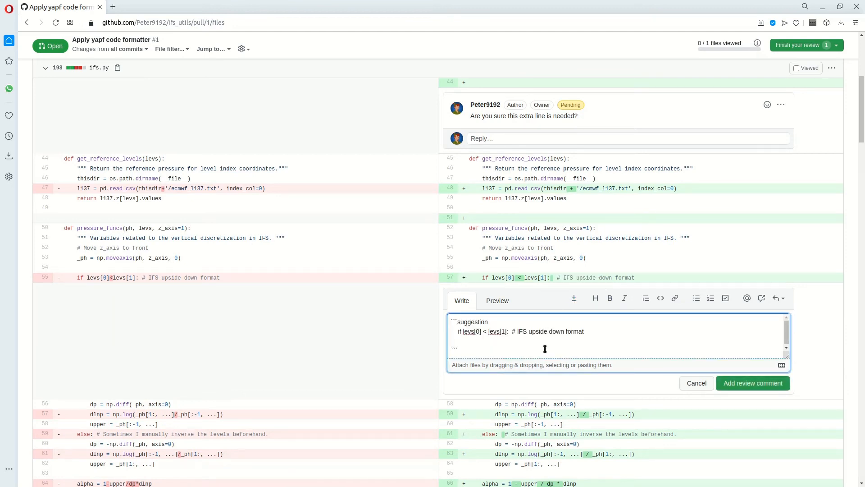
double_click(546, 331)
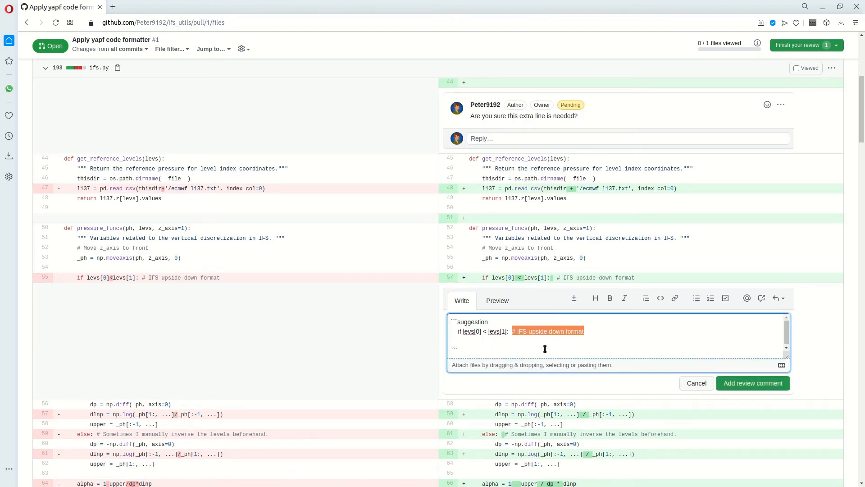
click(496, 300)
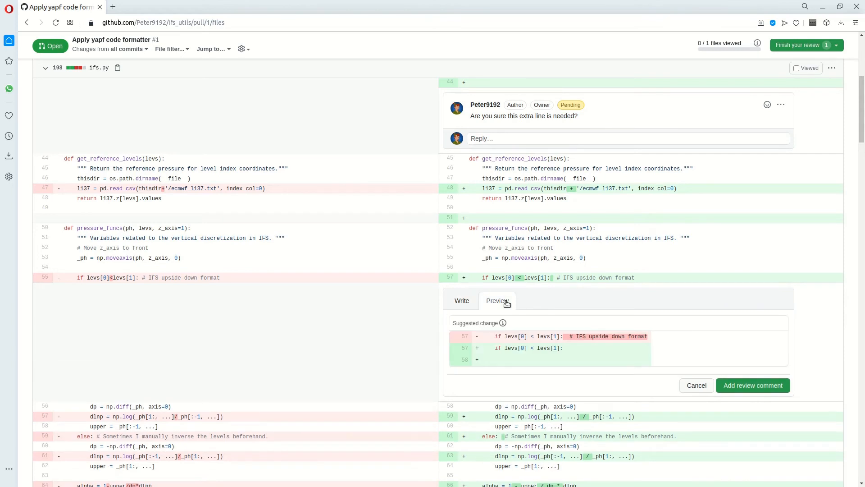
click(462, 300)
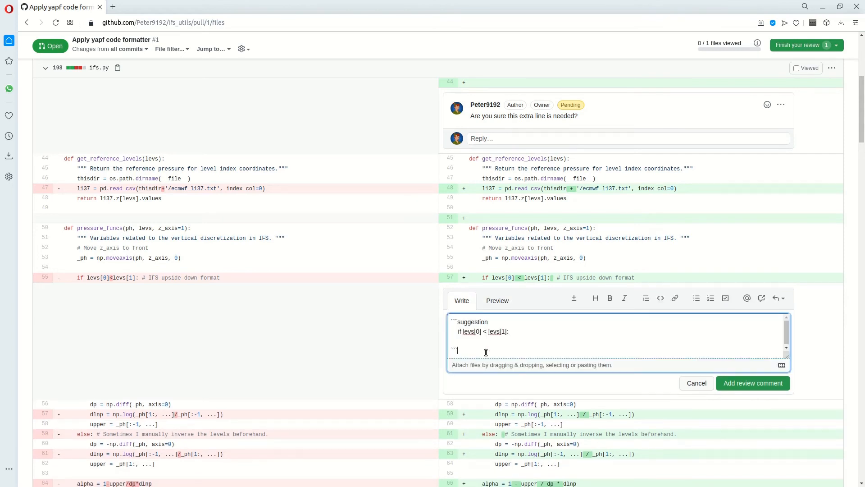
text(I don't think this)
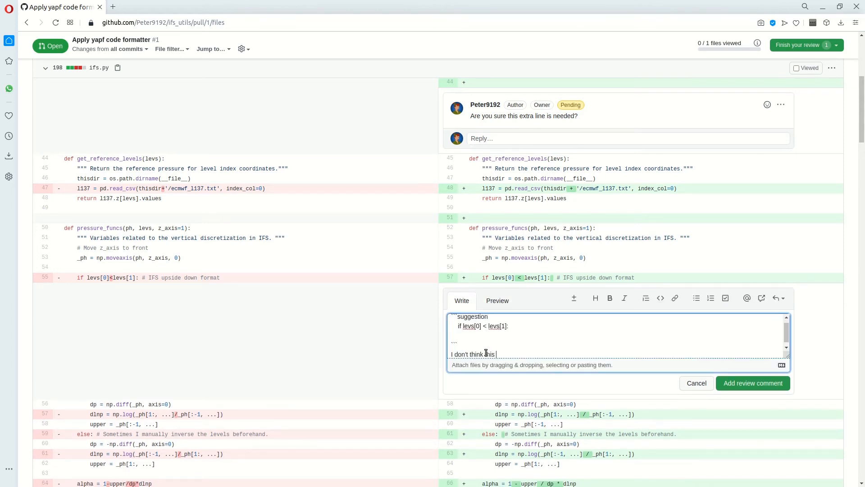
text(comment is necessary)
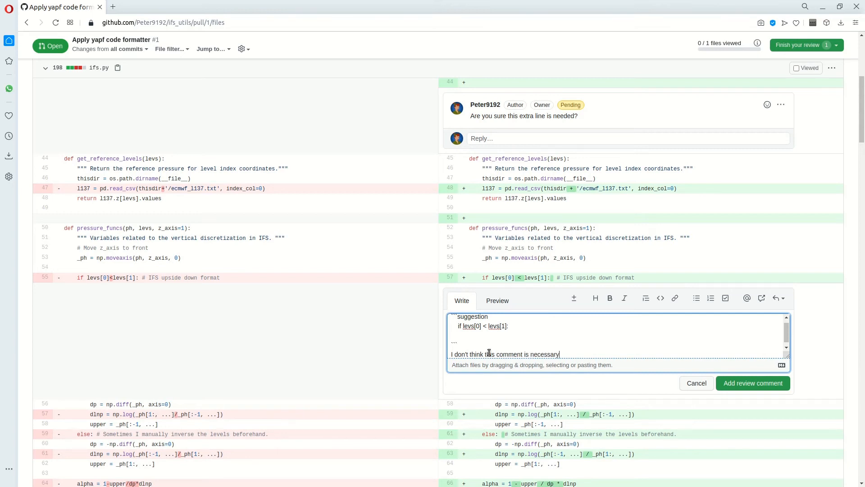
click(752, 383)
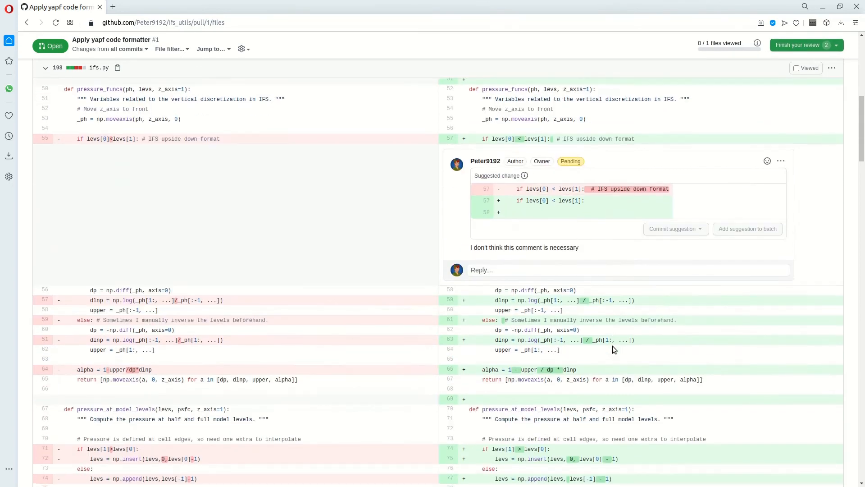
Step: Finish the review with Comment selected, submit it, and scroll through the conversation
click(798, 44)
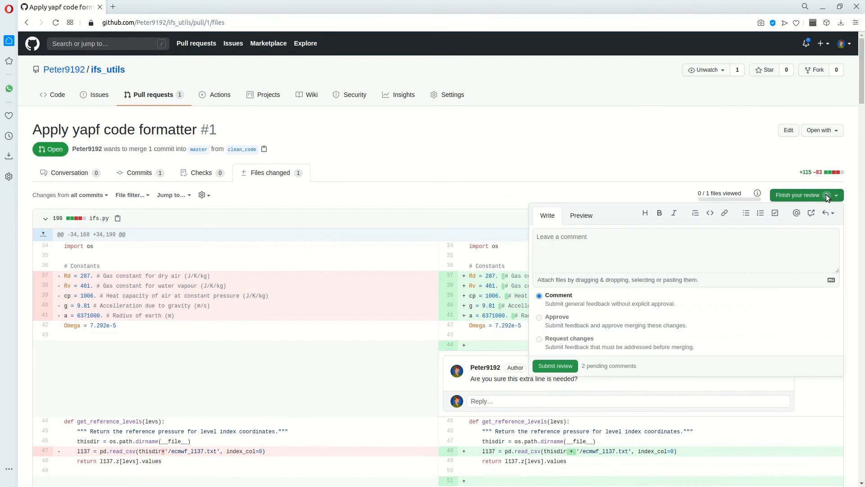
mouse_move(539, 317)
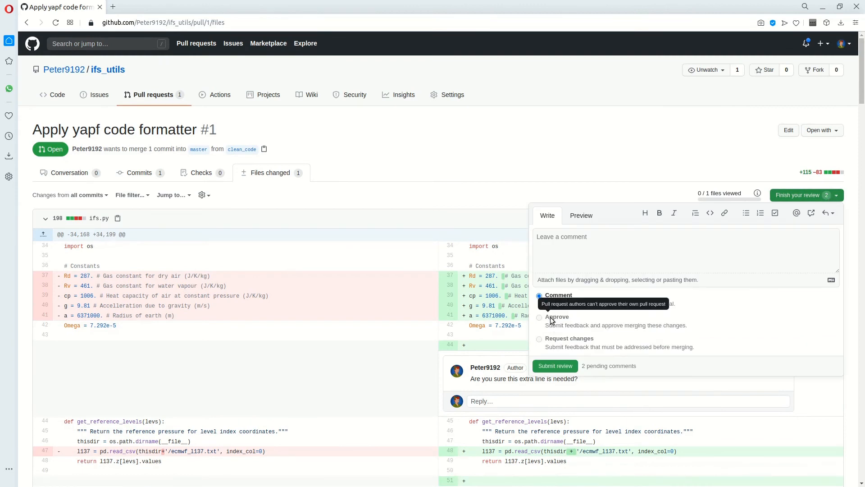
click(555, 366)
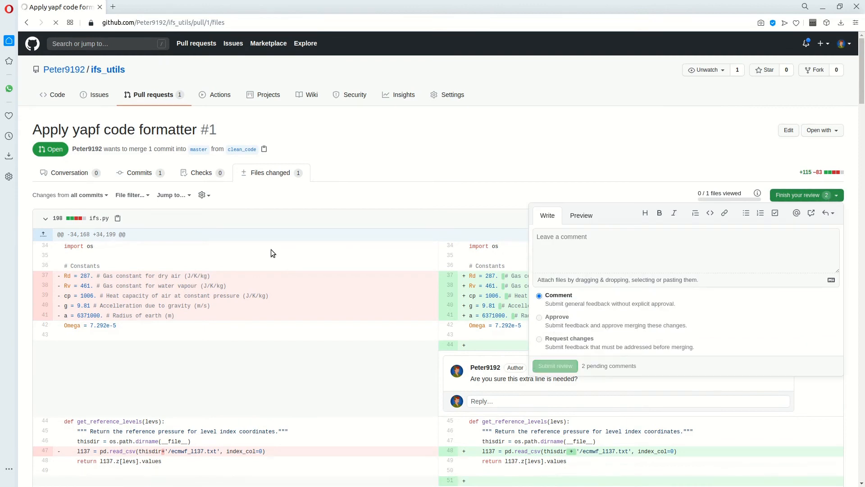
click(554, 366)
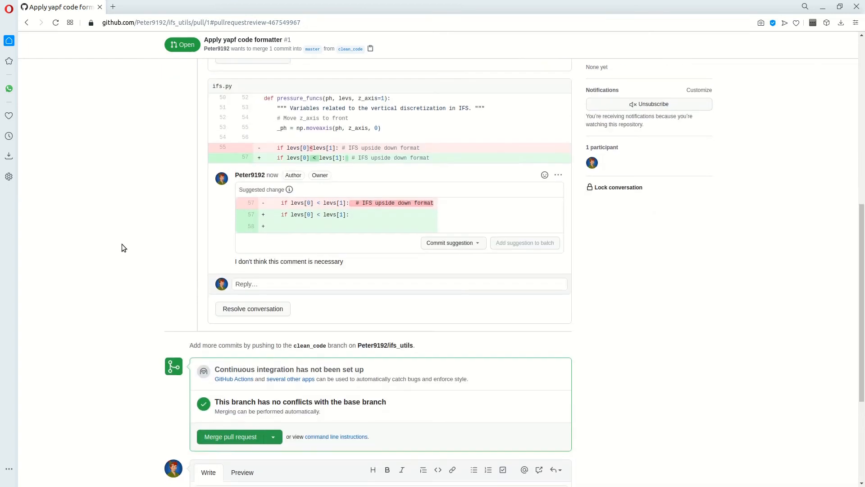
scroll(up, 3)
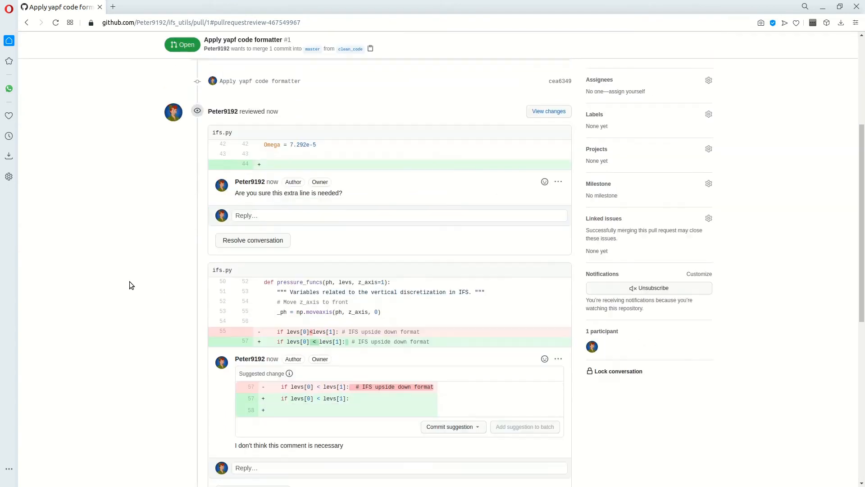
scroll(down, 3)
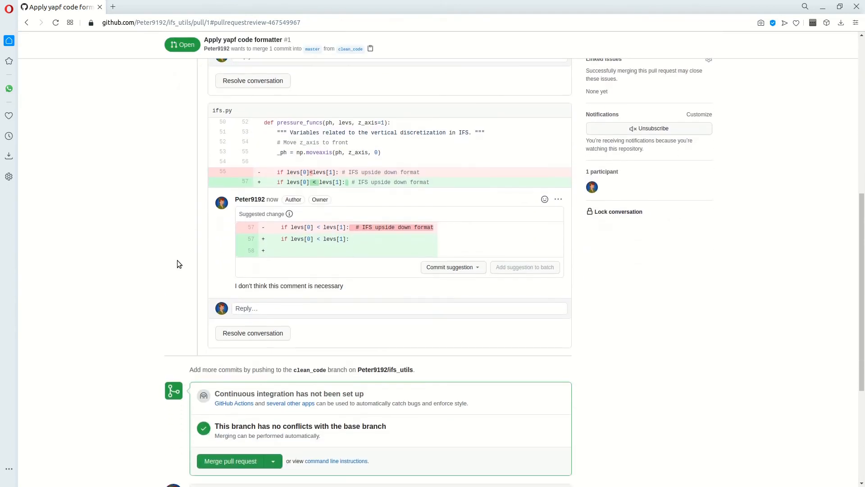
scroll(down, 3)
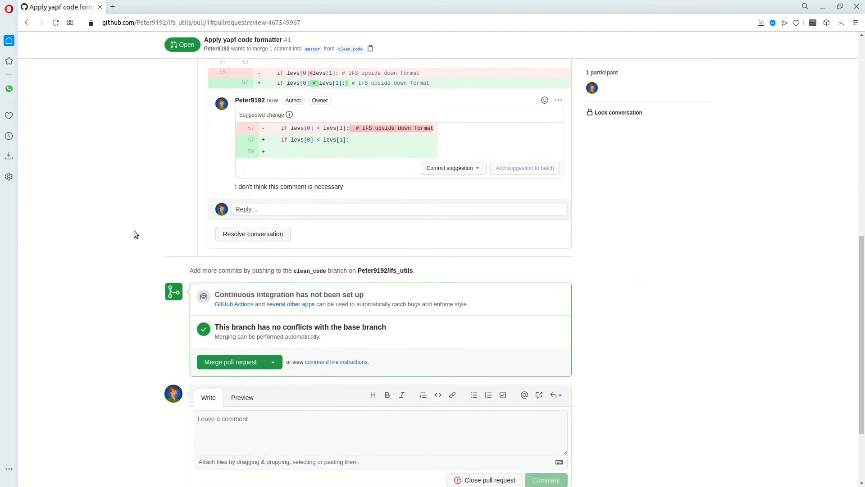
scroll(down, 3)
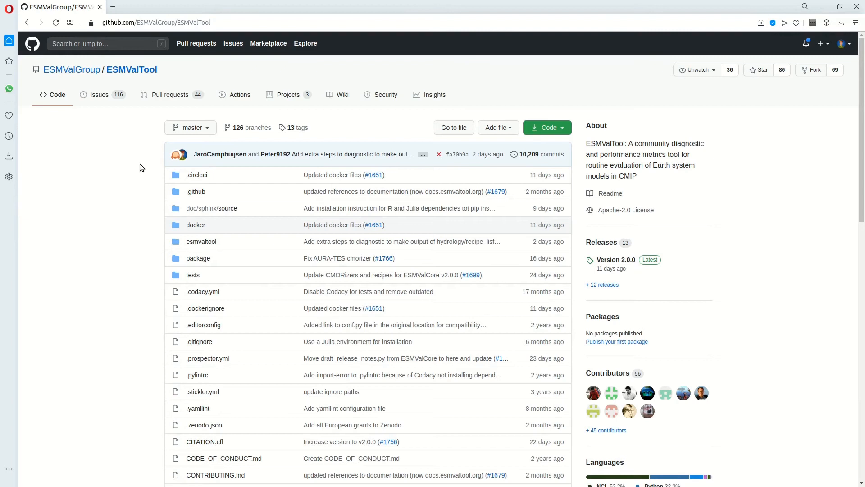
Step: Scroll to the ESMValTool README badges and open the DOI badge's Zenodo record in a new tab
scroll(down, 3)
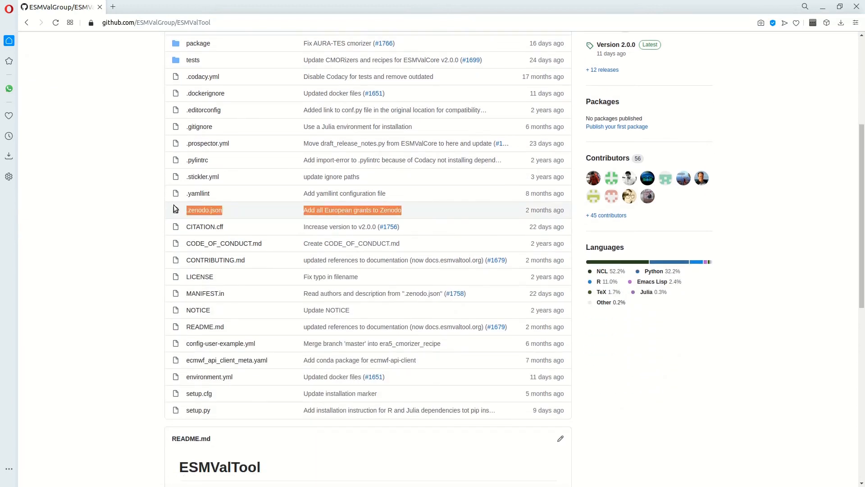
scroll(up, 3)
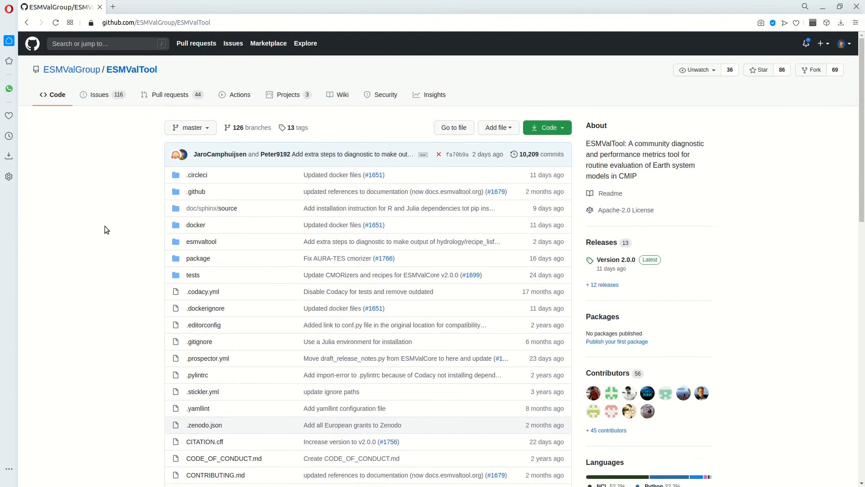
scroll(down, 3)
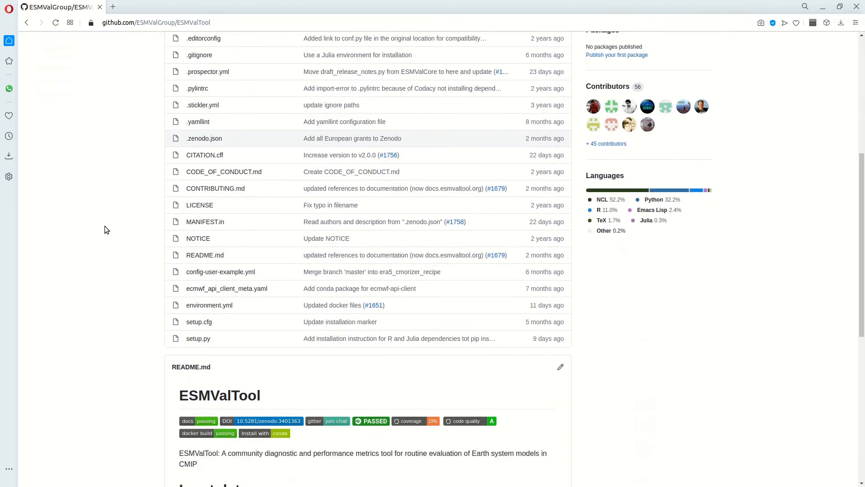
scroll(down, 3)
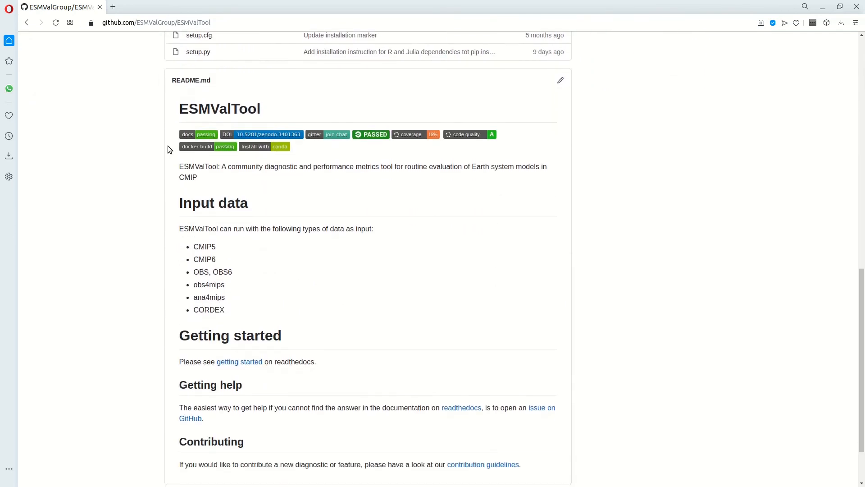
mouse_move(315, 137)
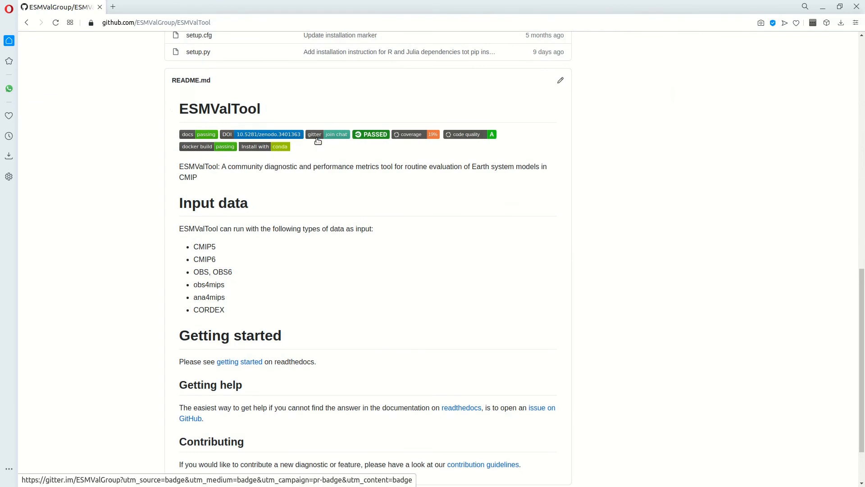
click(335, 134)
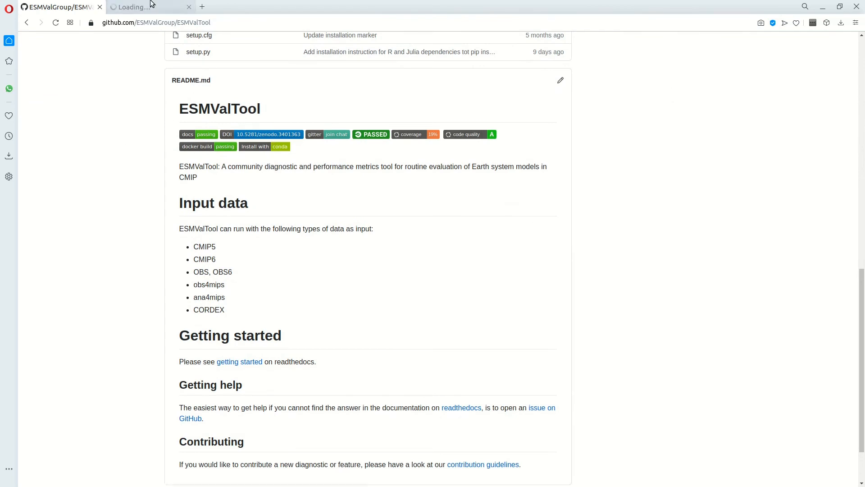
Step: Browse the Zenodo ESMValTool v2.0.0 record's files, grants and versions, then close its tab
click(276, 134)
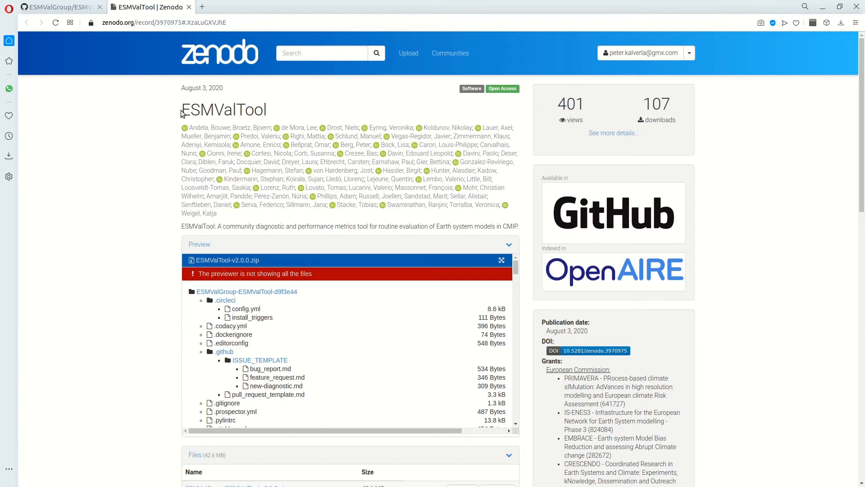
scroll(down, 3)
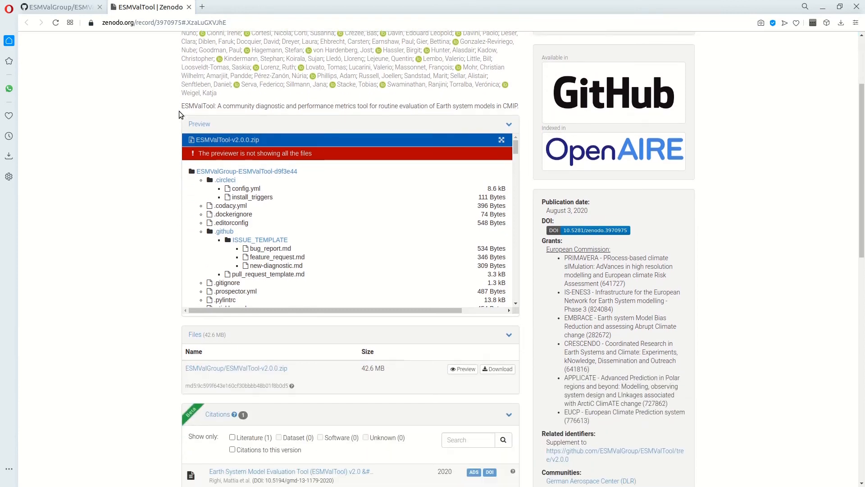
scroll(down, 3)
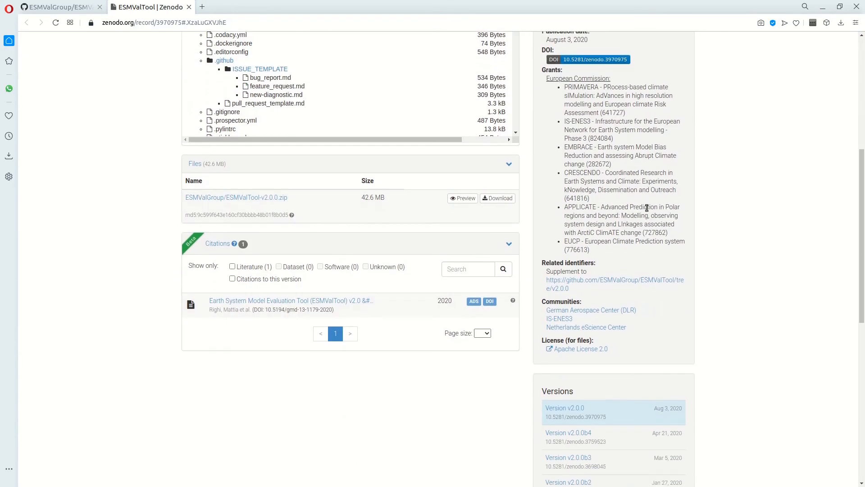
scroll(up, 3)
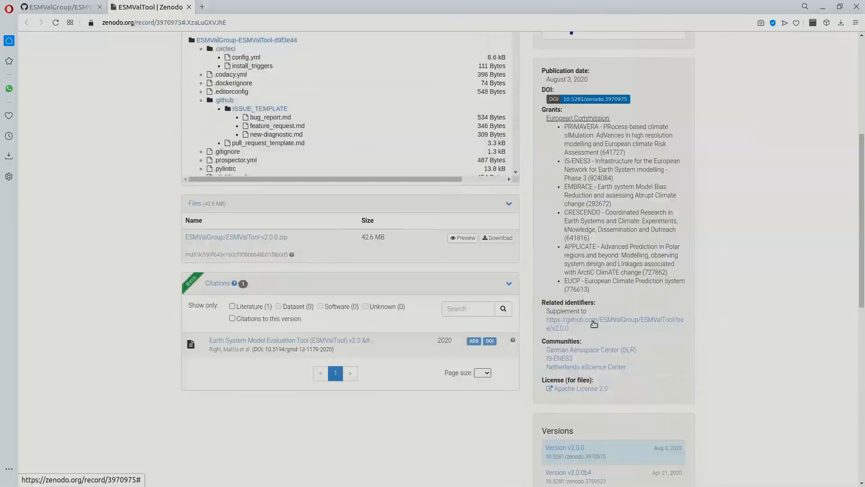
click(614, 323)
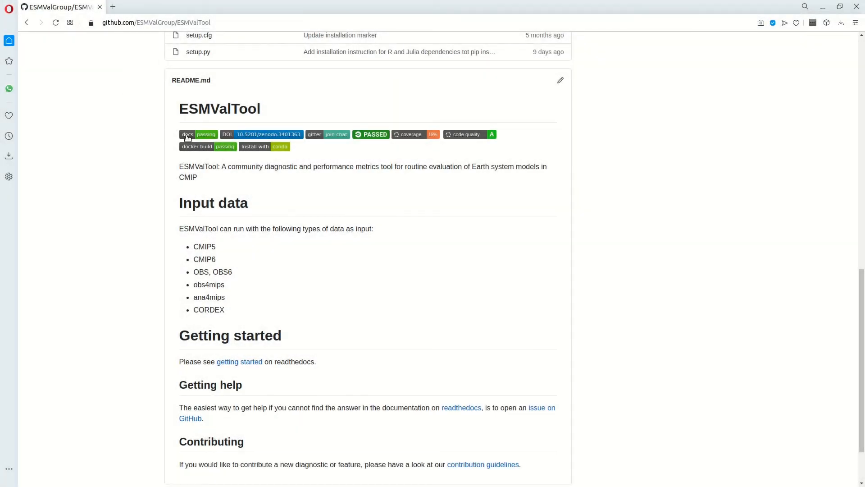
mouse_move(307, 137)
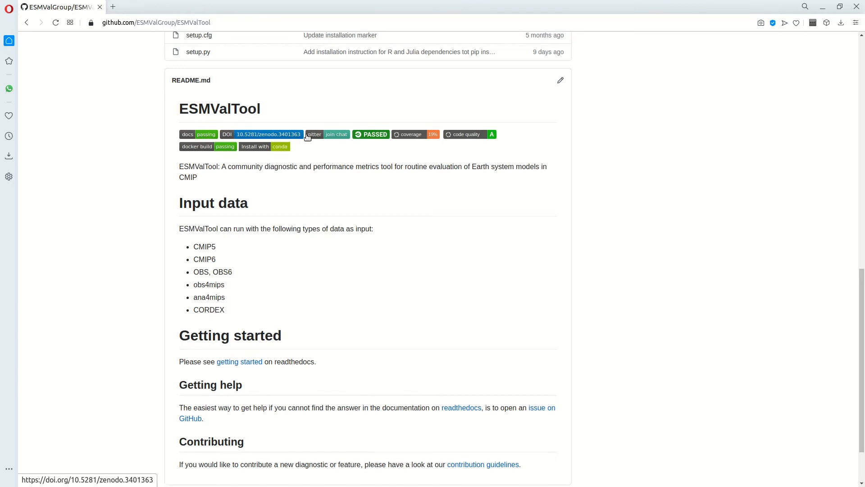
mouse_move(411, 134)
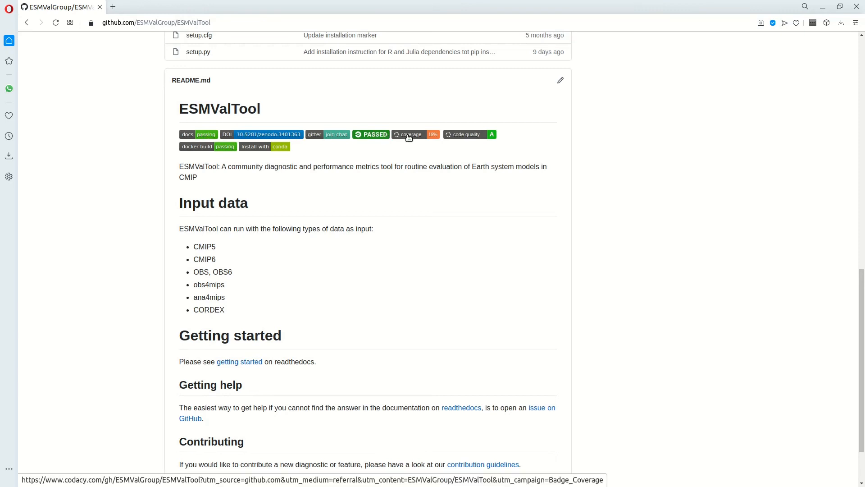
mouse_move(469, 134)
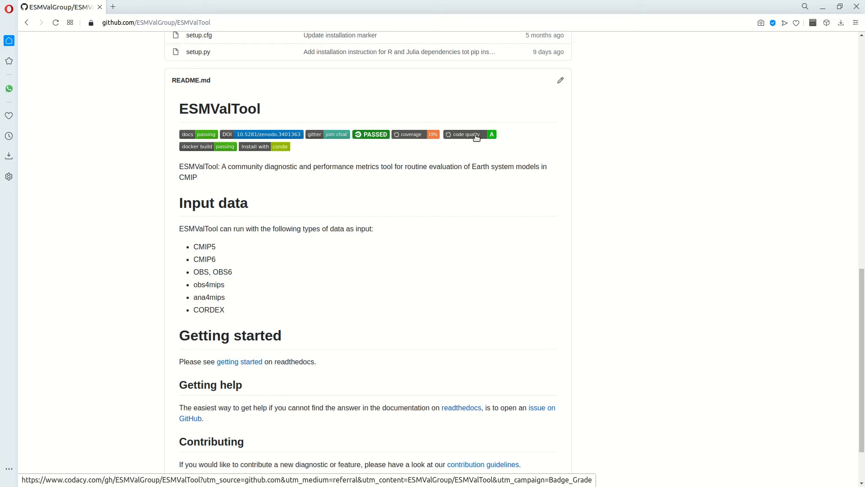
mouse_move(446, 143)
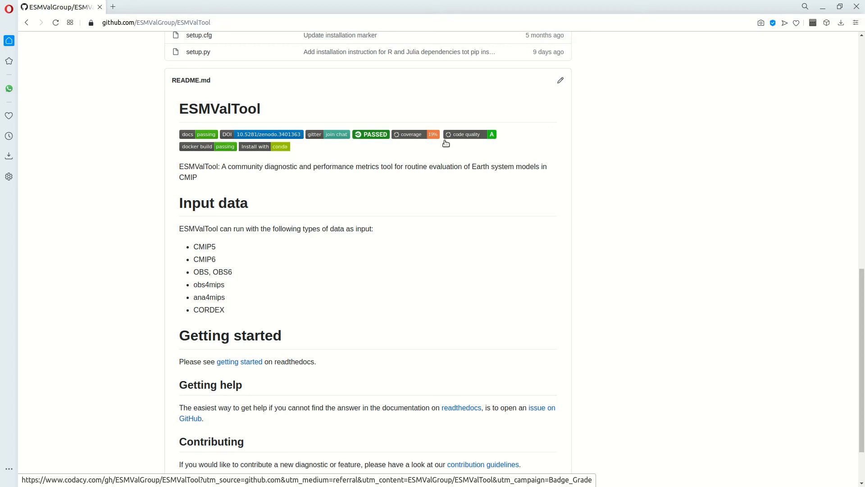
mouse_move(260, 146)
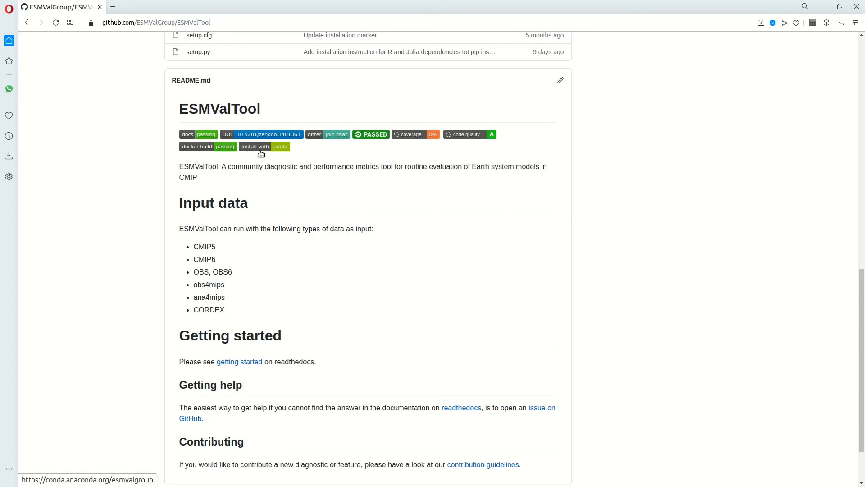
Step: Scroll back to the repository top and go to the Pull requests tab
scroll(up, 3)
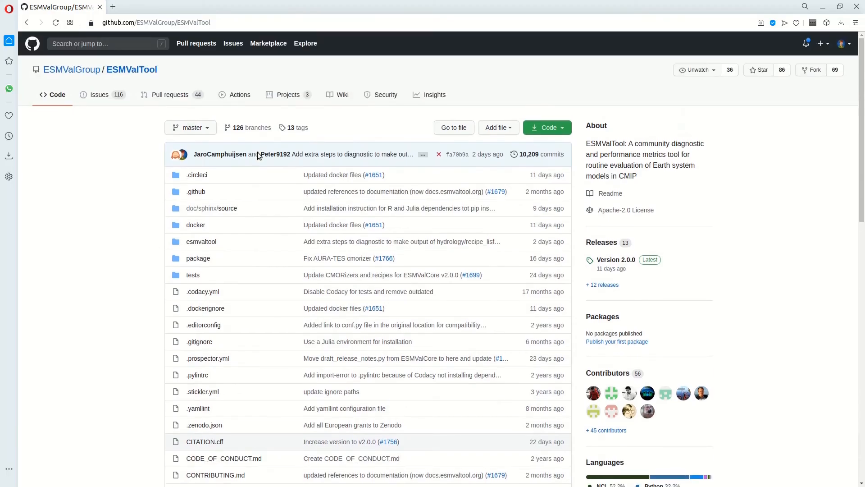
click(171, 94)
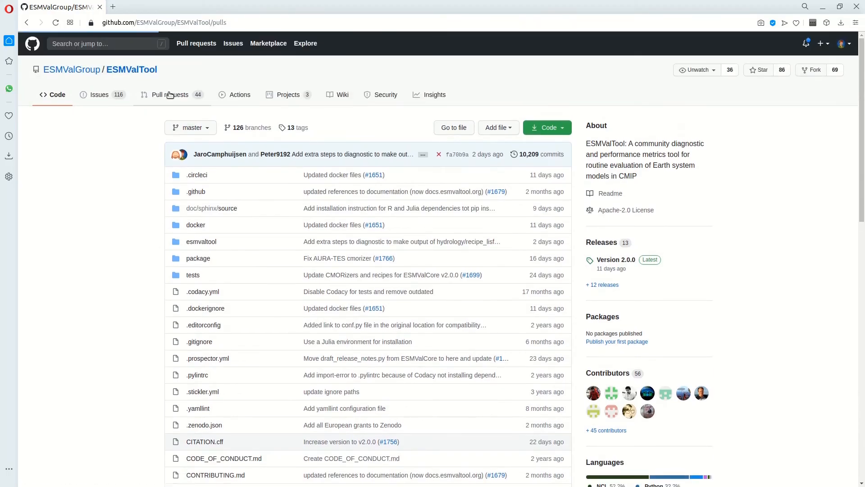
Step: Open PR #1675 'added optimal install instructions for install from conda' and expand its six passing checks
click(170, 94)
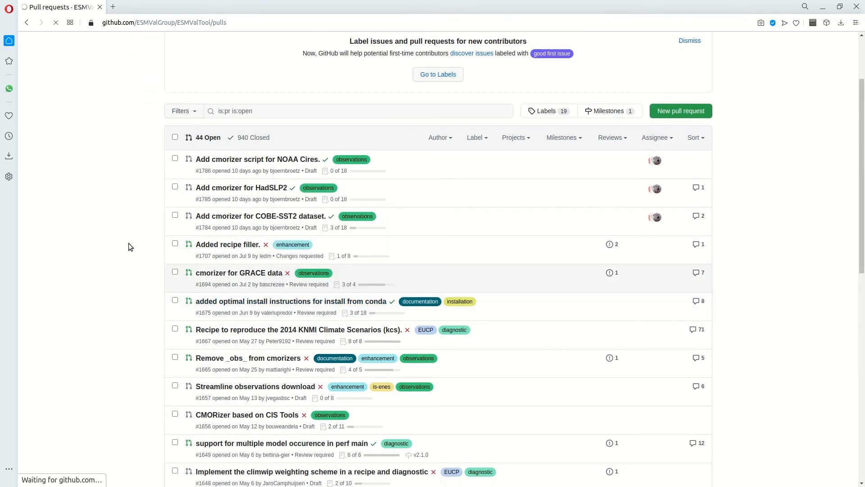
click(292, 301)
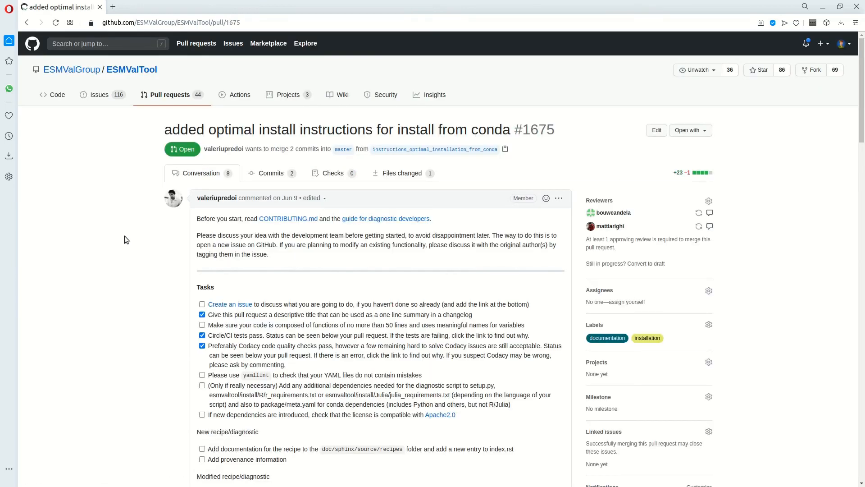
scroll(down, 3)
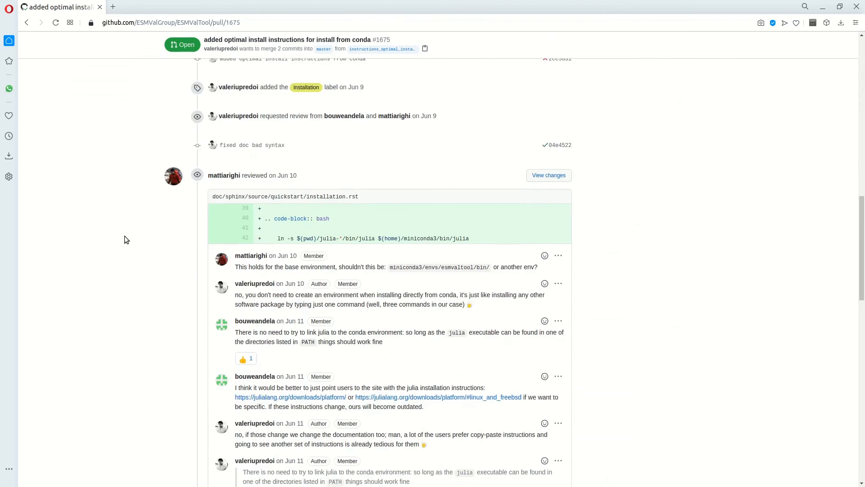
scroll(down, 3)
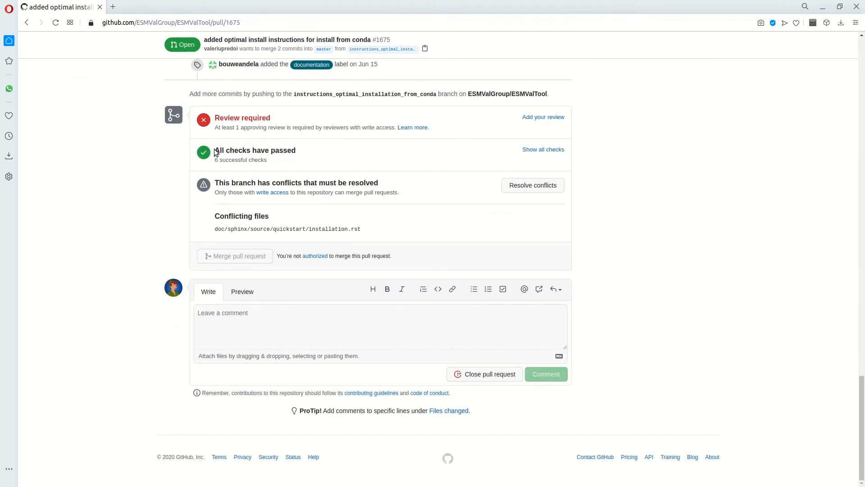
click(543, 149)
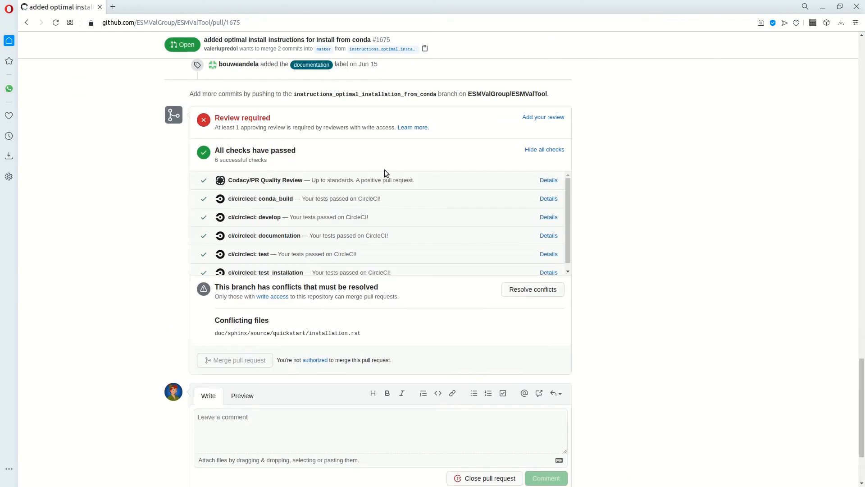
mouse_move(414, 225)
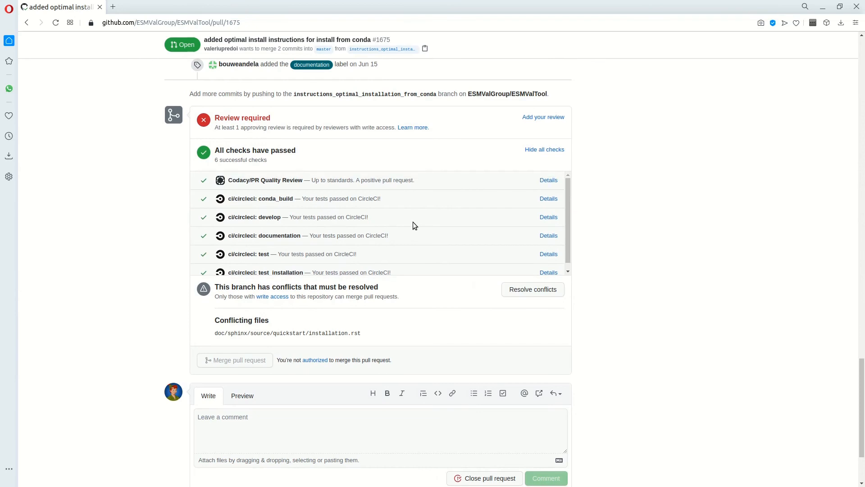
scroll(down, 3)
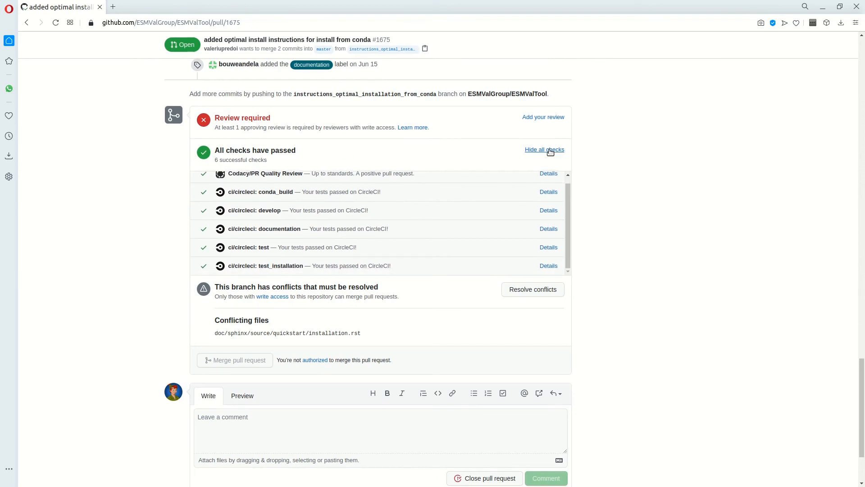